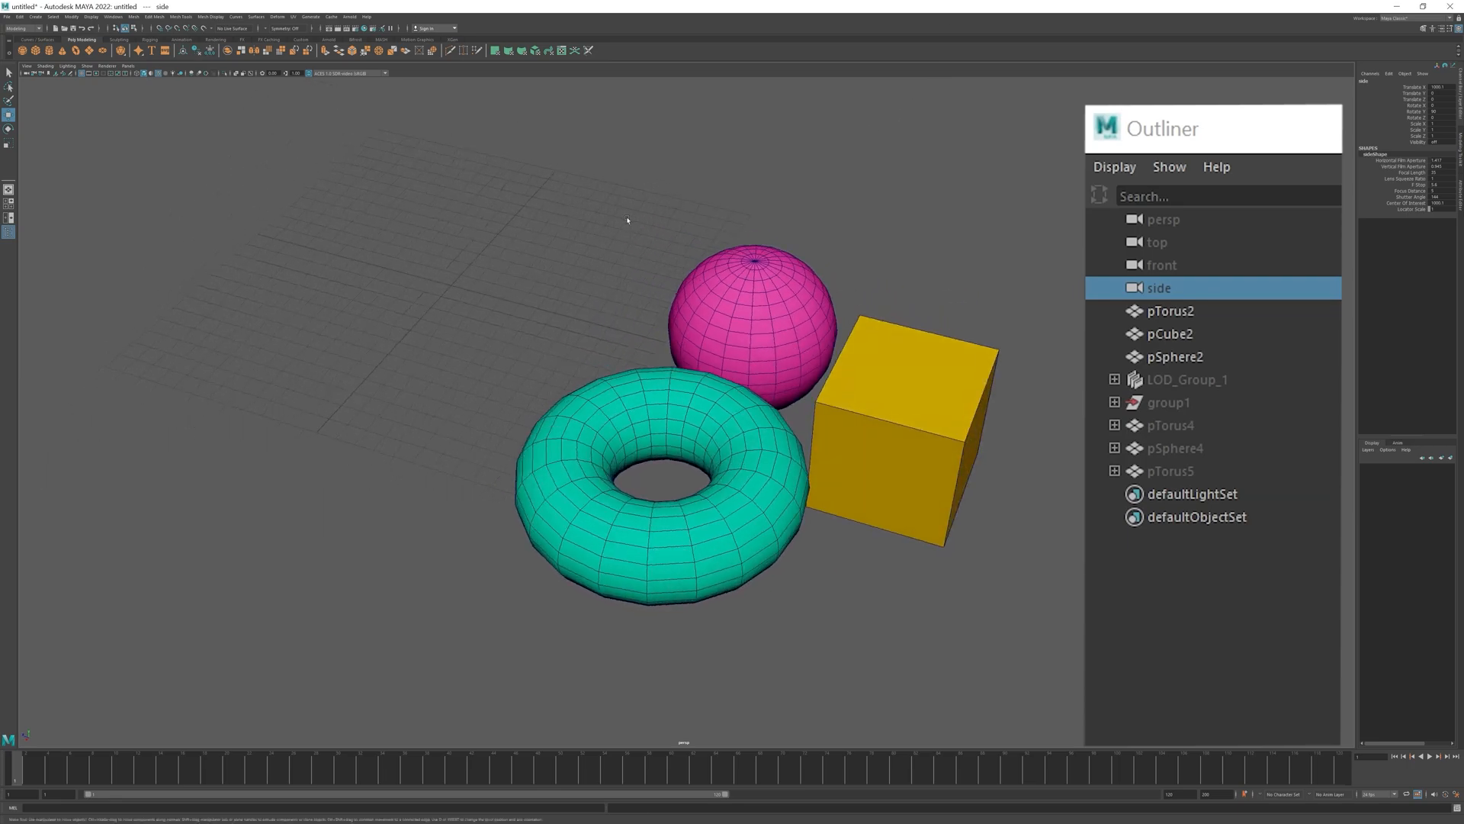
# Hide the standalone pTorus2, pCube2 and pSphere2 objects.
pyautogui.click(1170, 334)
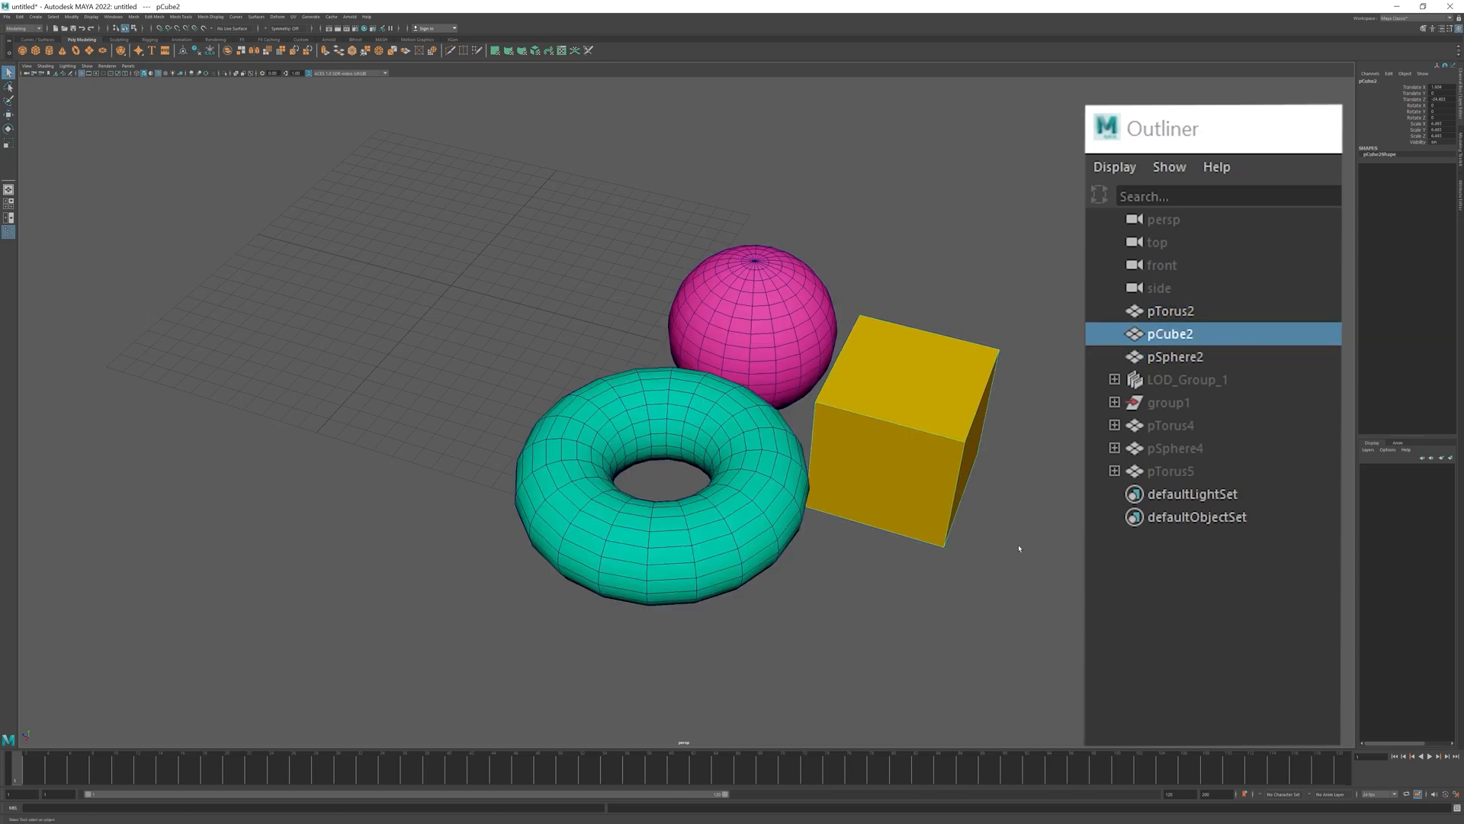
pyautogui.click(1174, 356)
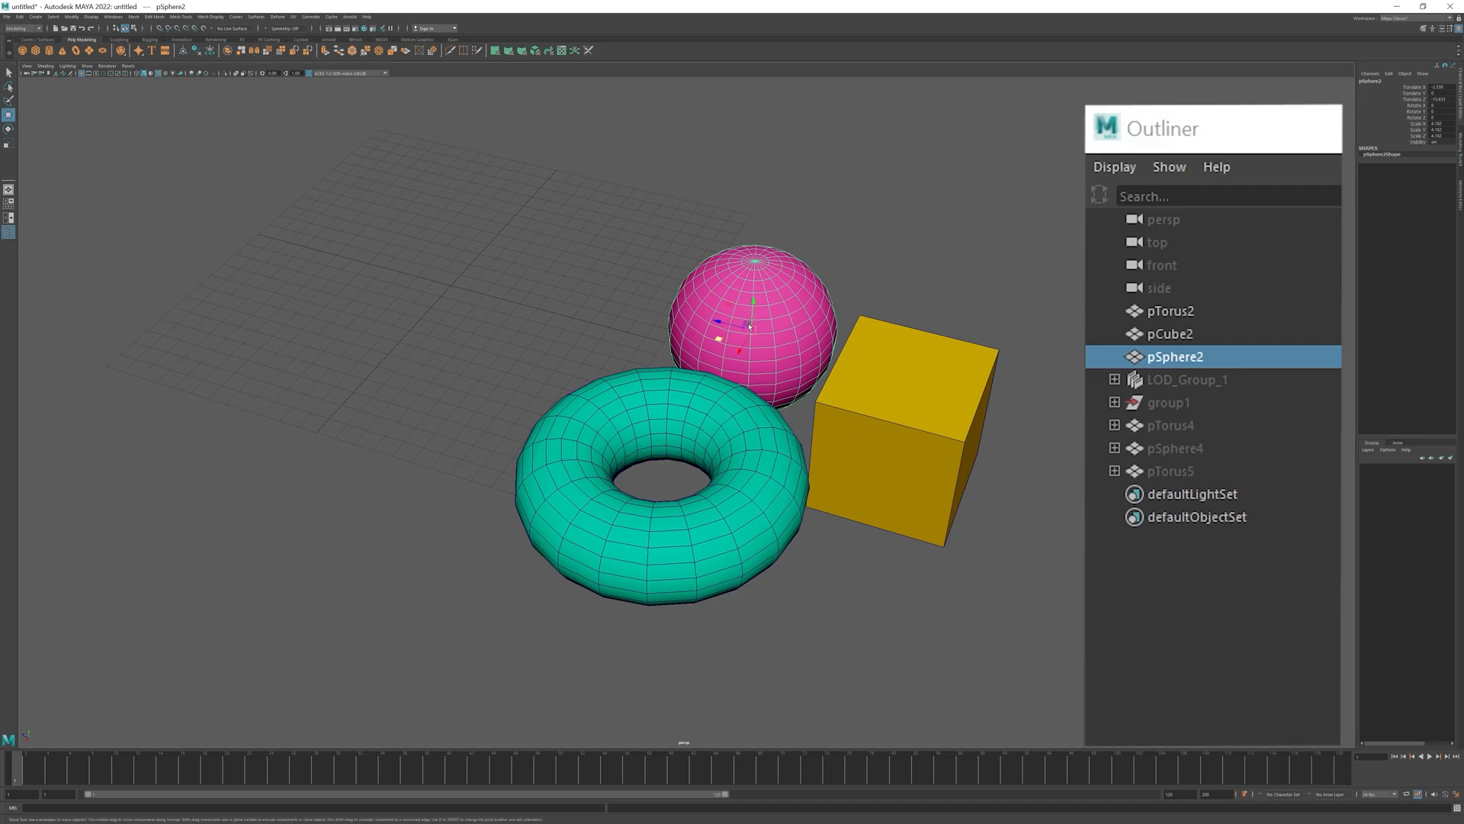
pyautogui.click(1169, 333)
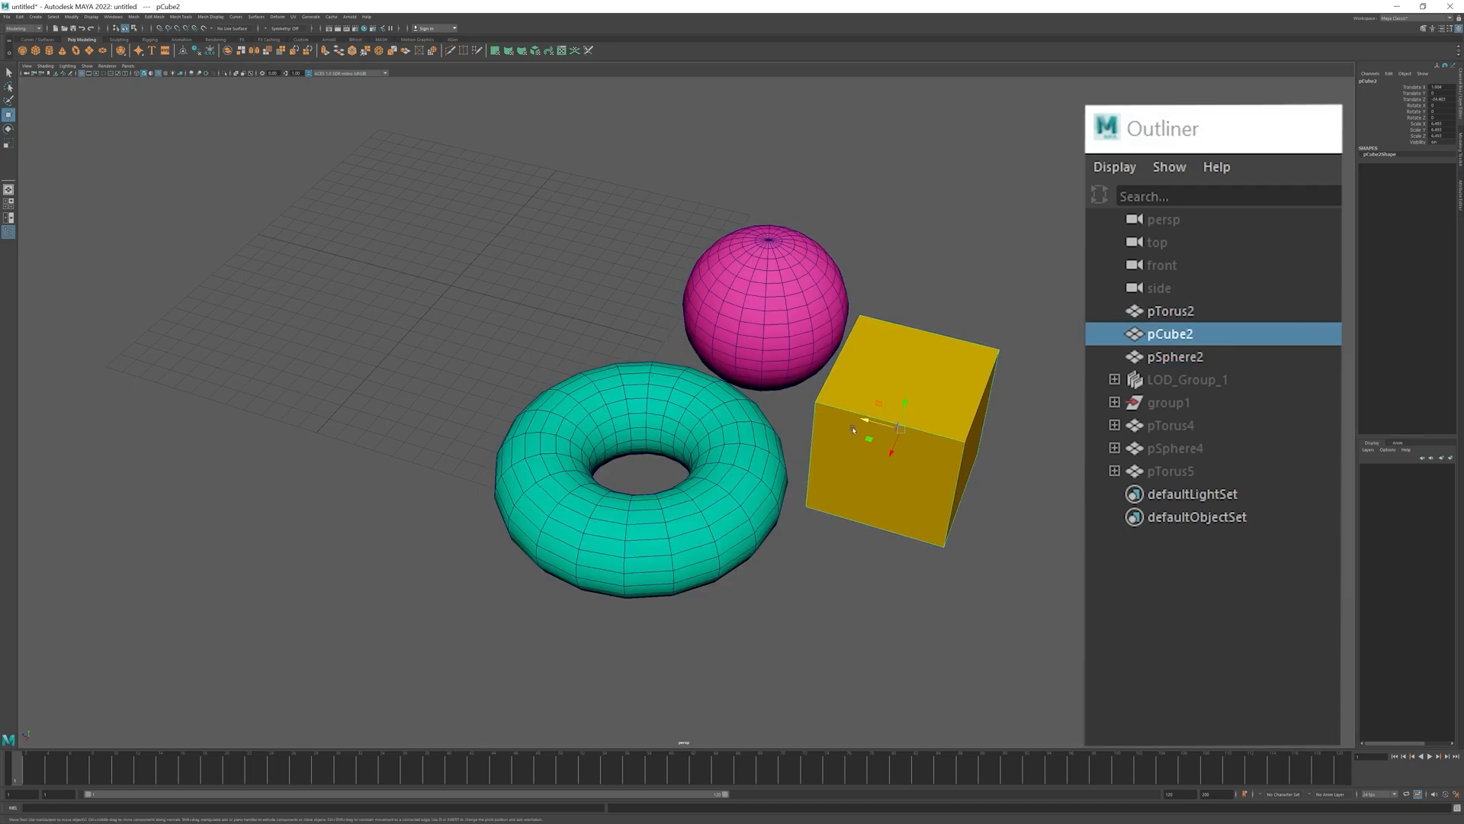
pyautogui.click(1169, 311)
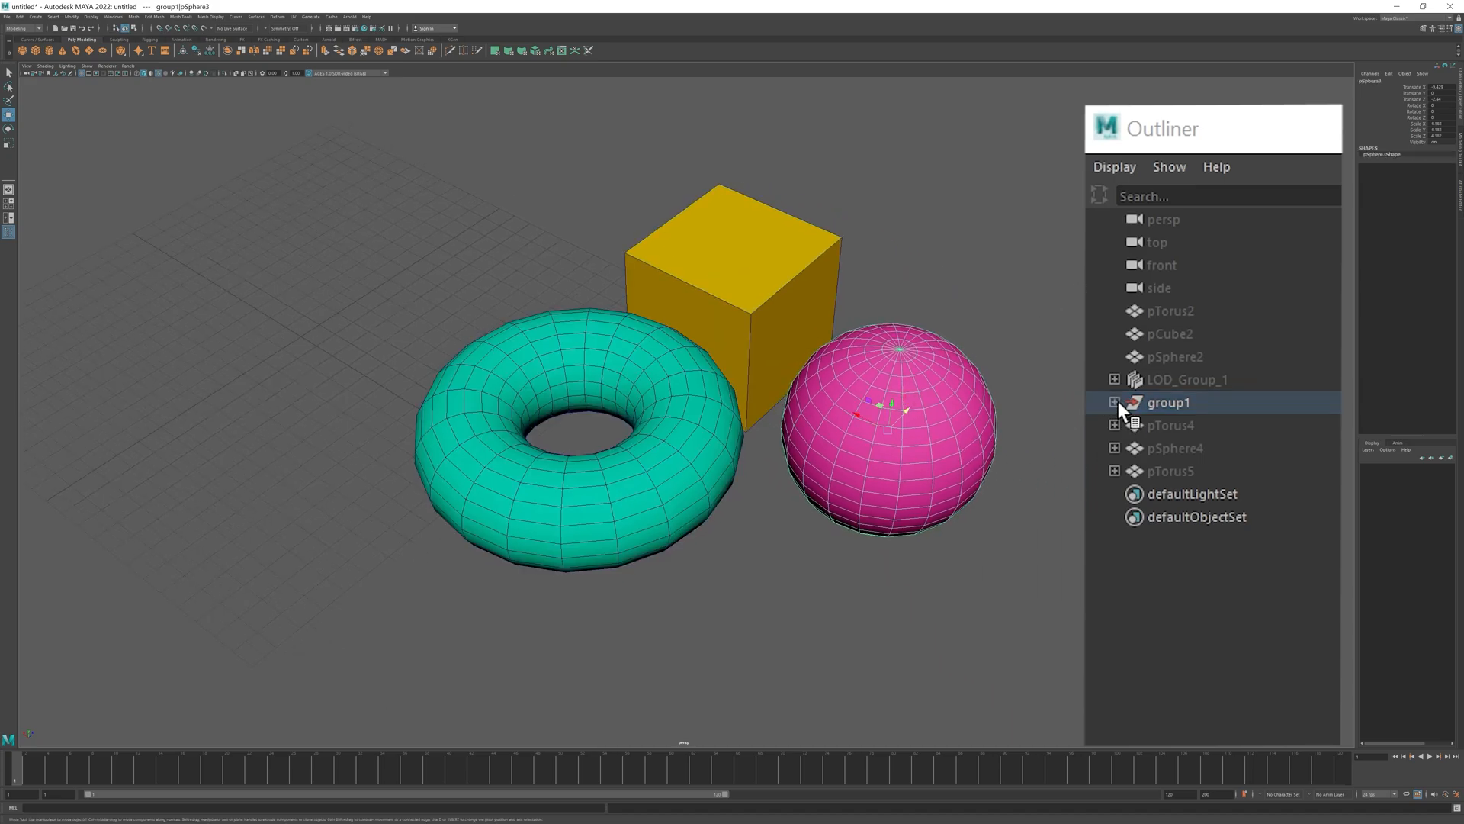
# Show group1, inspect its children such as pCube3, collapse it and hide it again.
pyautogui.click(1114, 402)
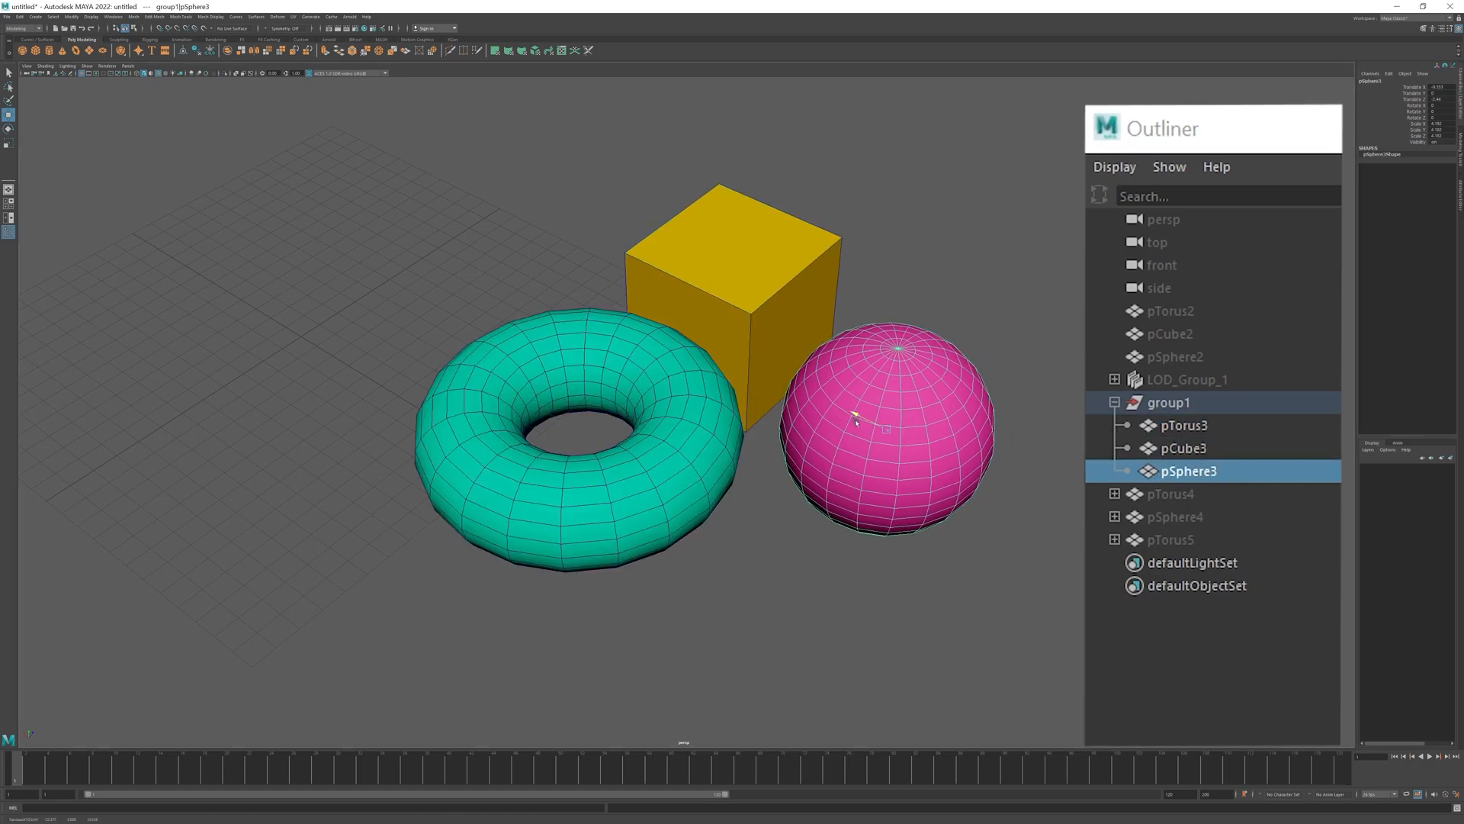
pyautogui.click(1182, 448)
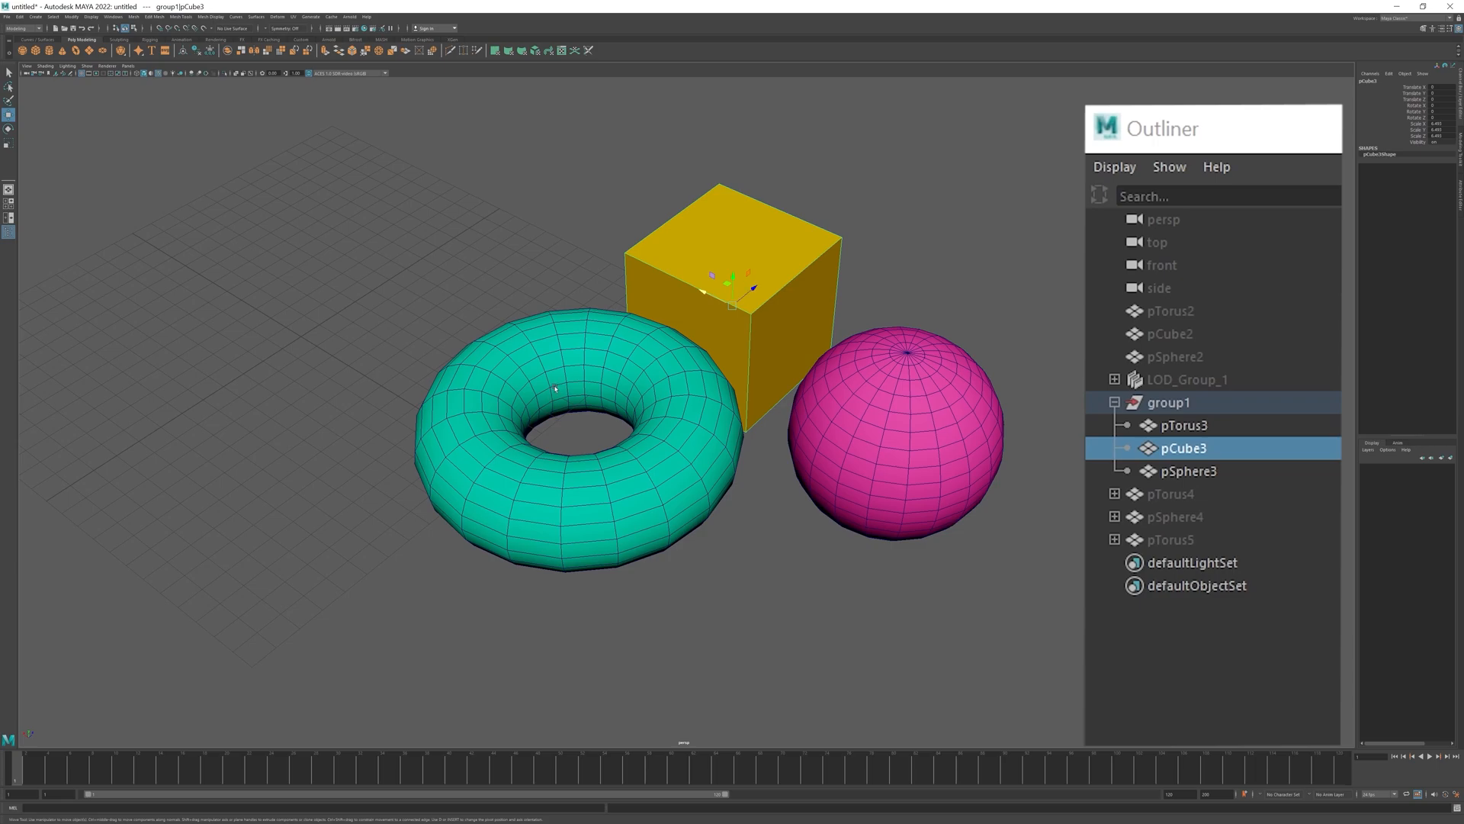
pyautogui.click(1169, 402)
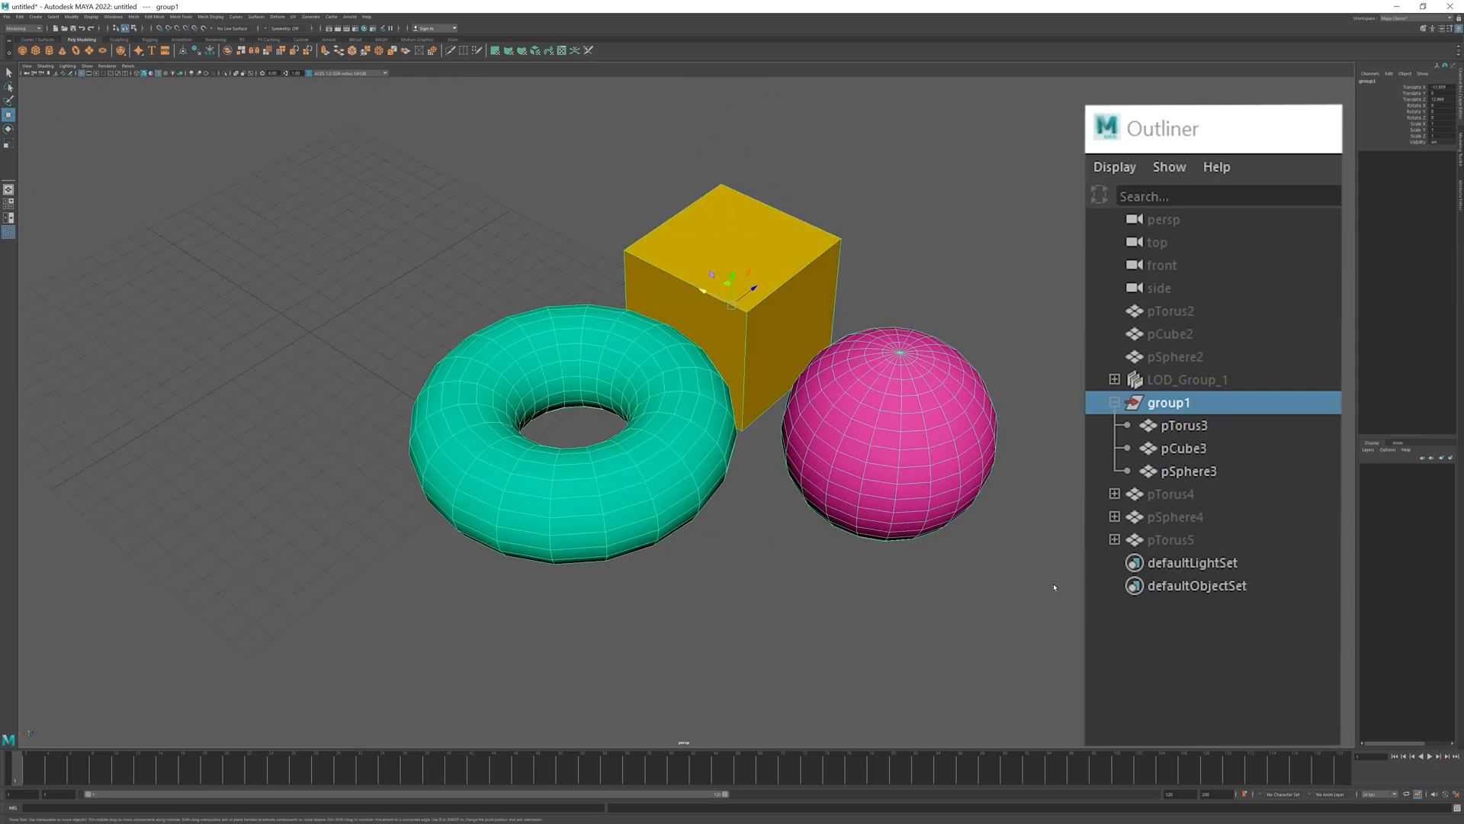
pyautogui.click(1114, 401)
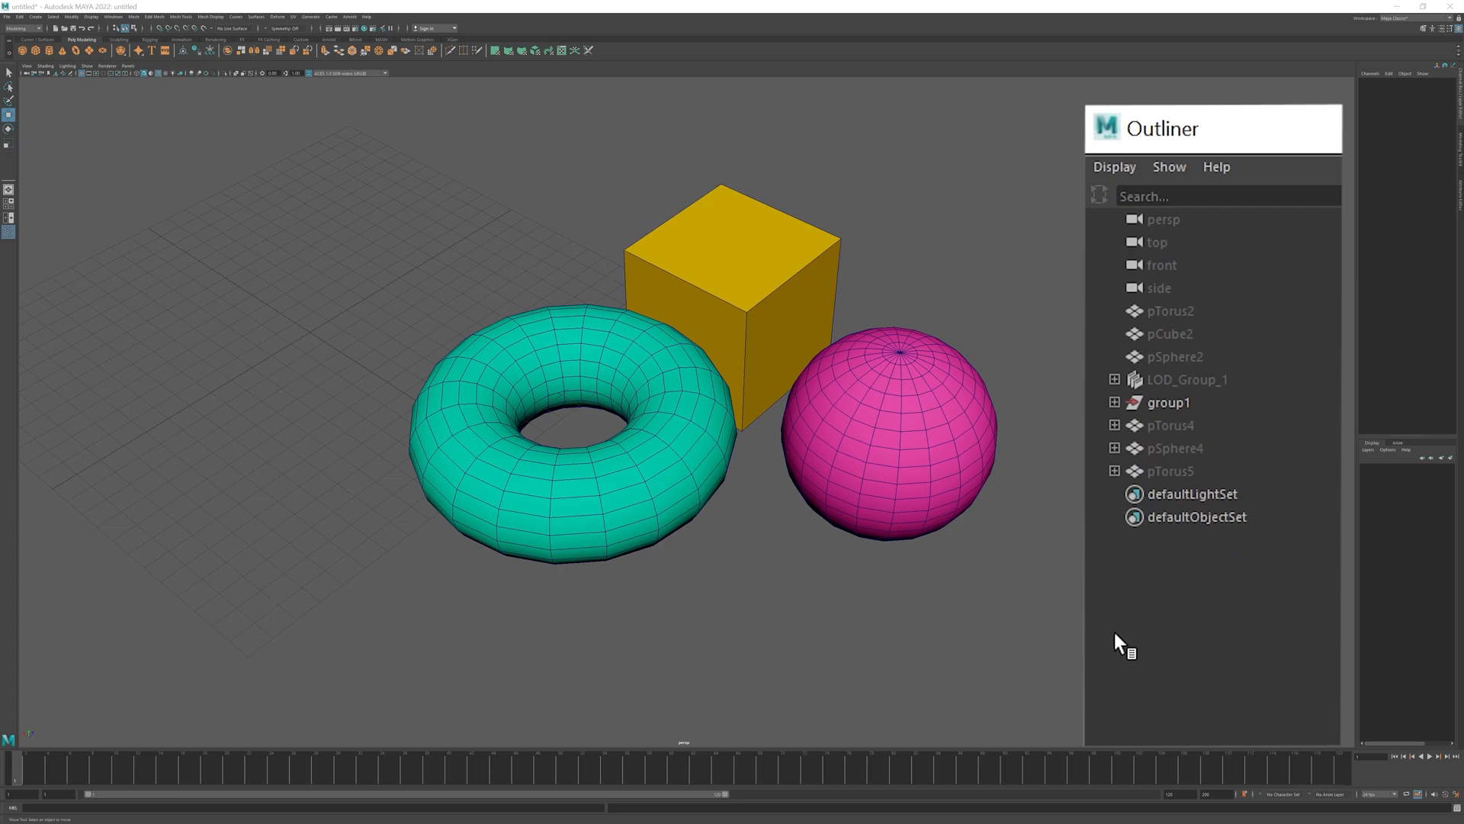
pyautogui.moveTo(1168, 494)
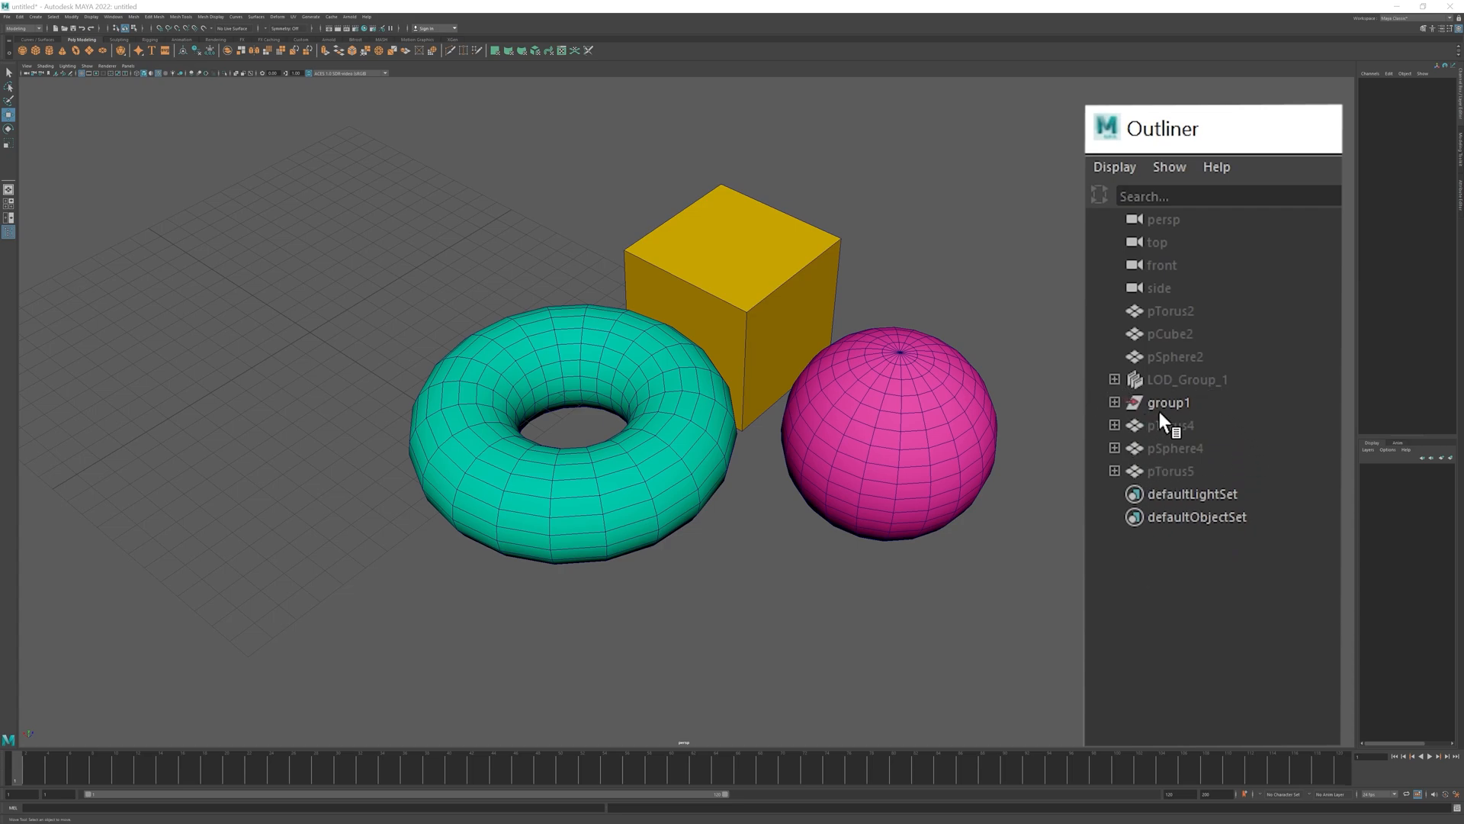
pyautogui.click(1186, 379)
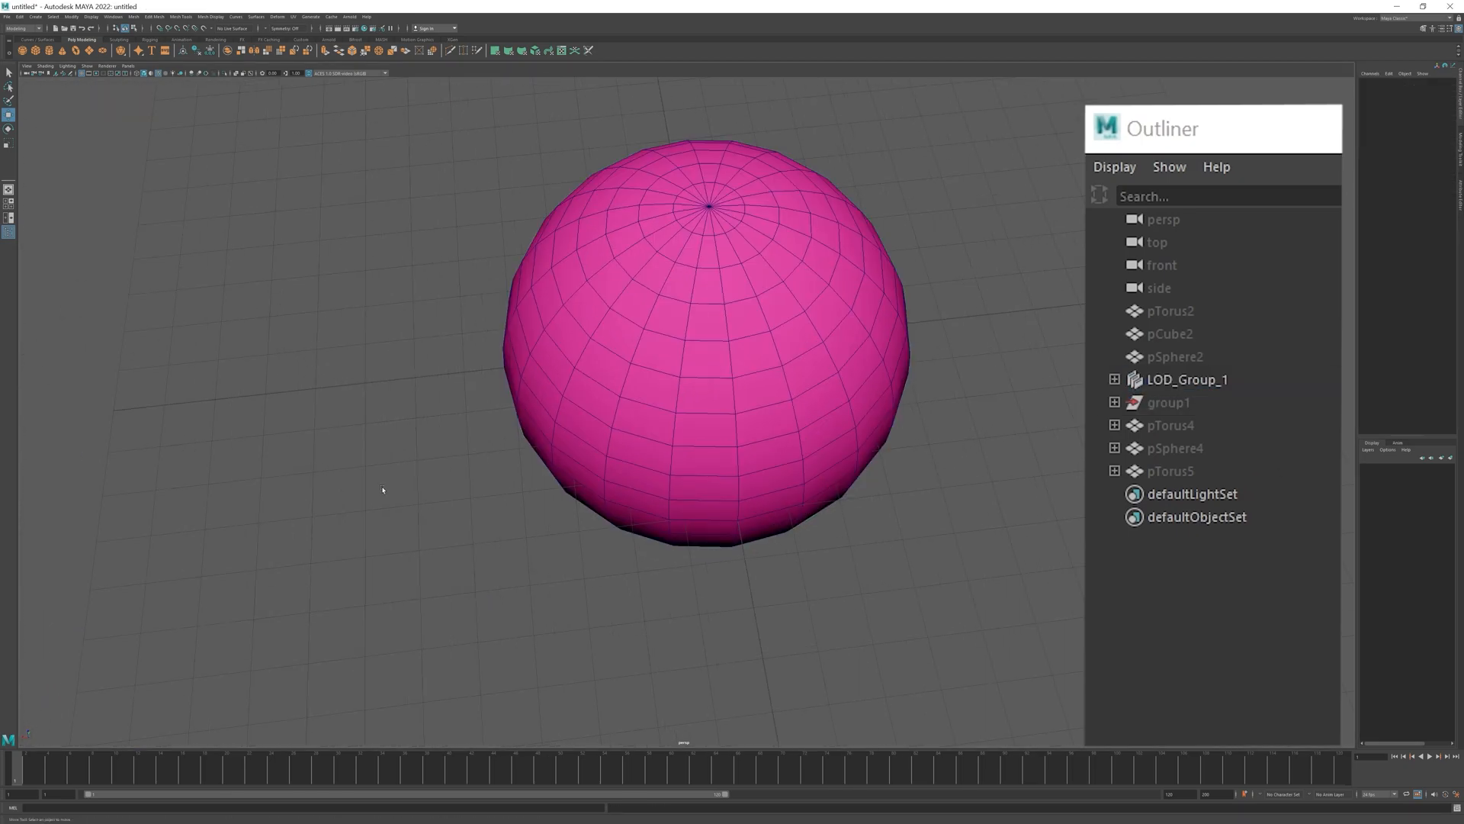
# Show LOD_Group_1, inspect its cube level pCube1, then expand pSphere4 to reveal pCube4.
pyautogui.click(1187, 379)
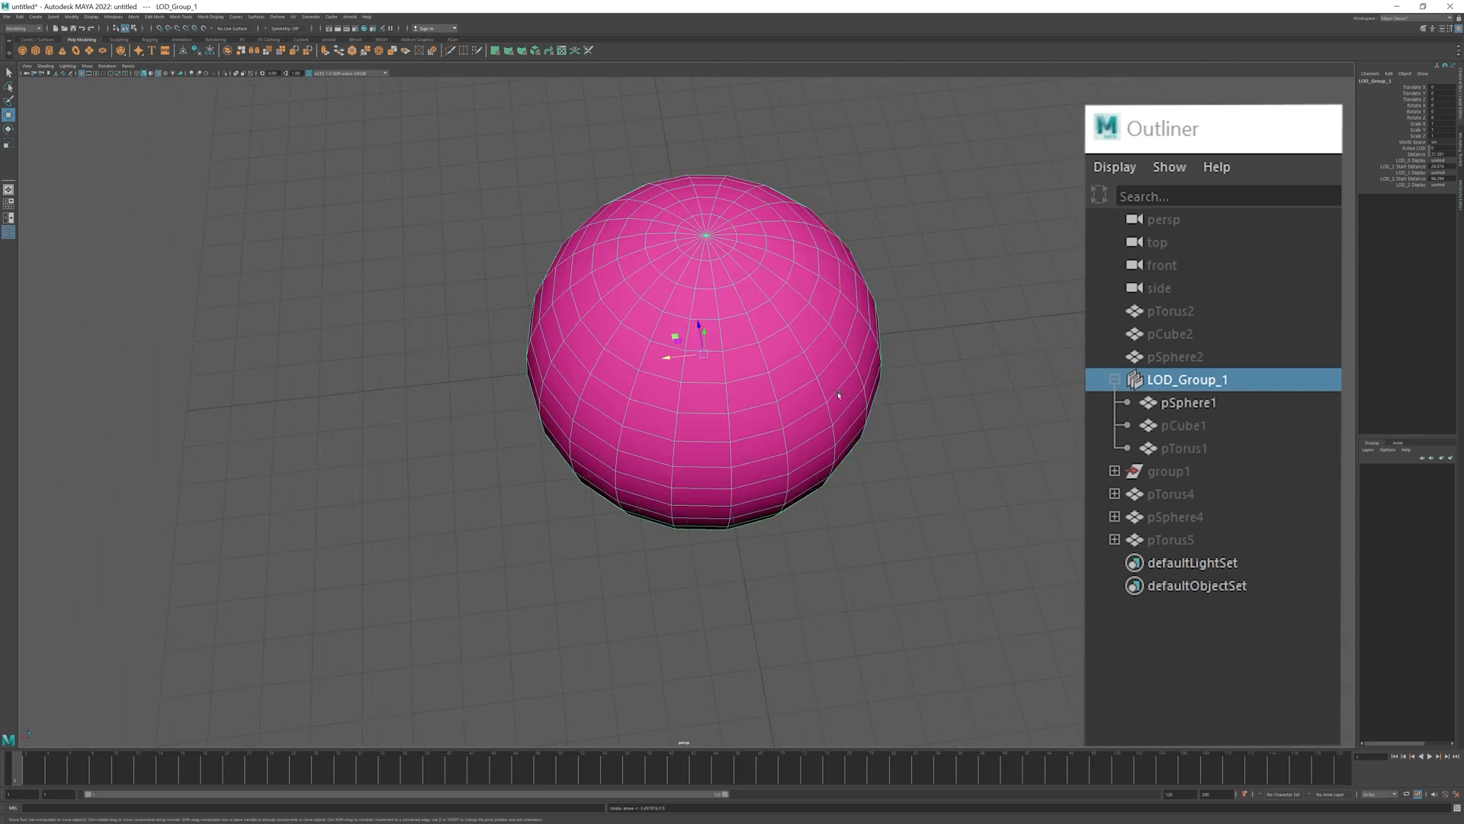
pyautogui.click(1182, 425)
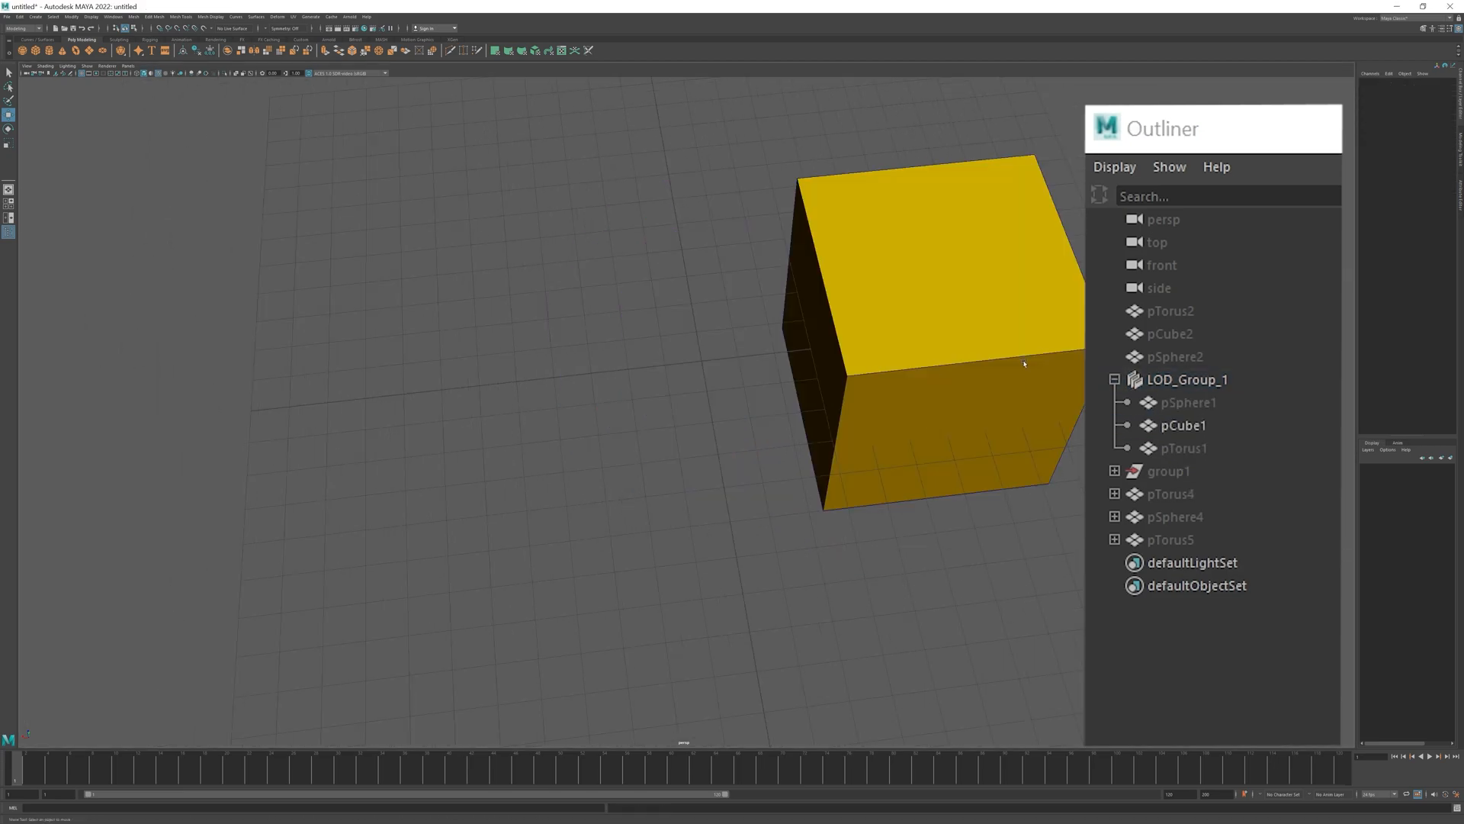
pyautogui.click(1182, 425)
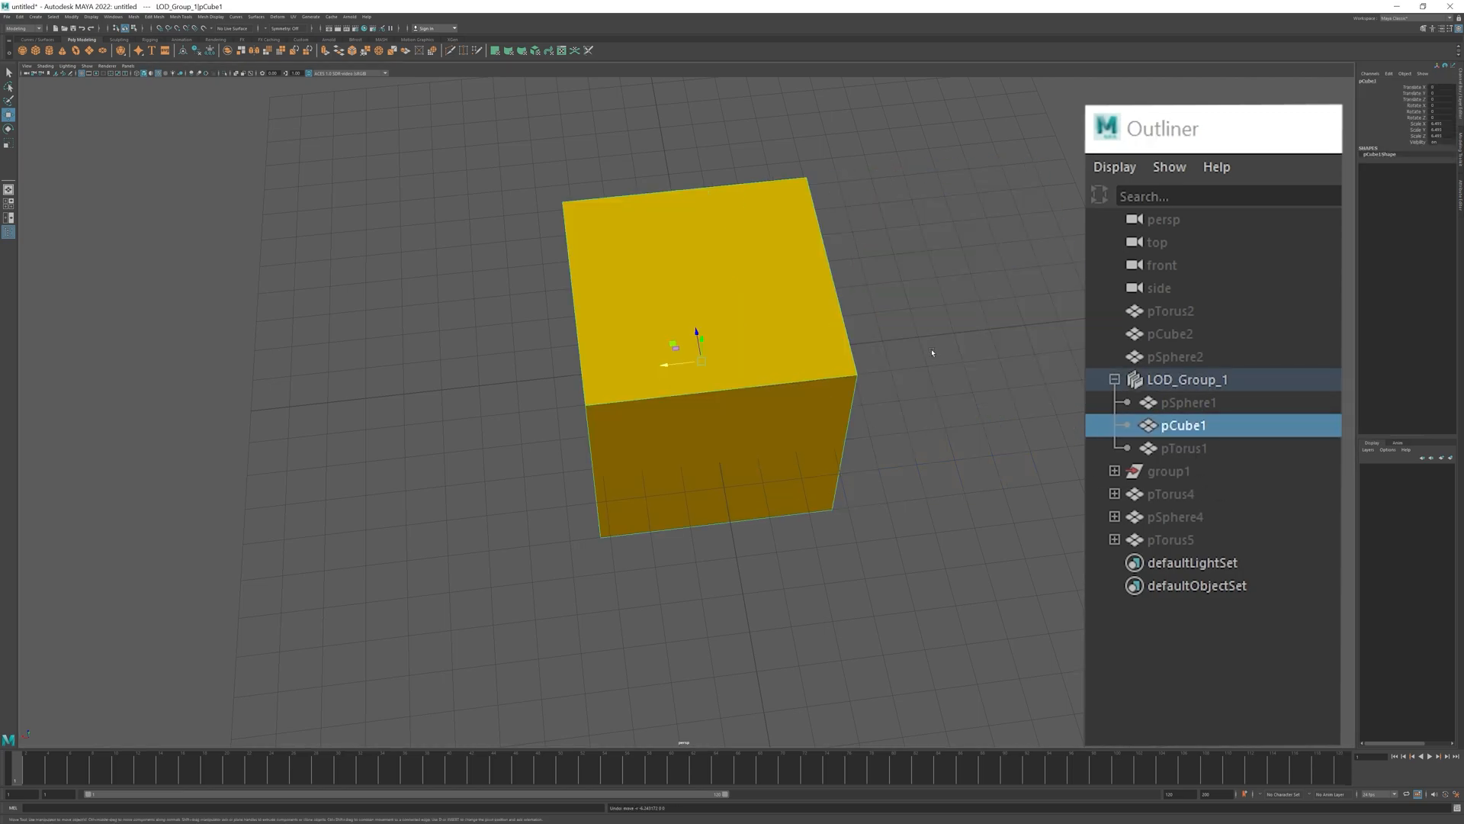
pyautogui.click(1114, 379)
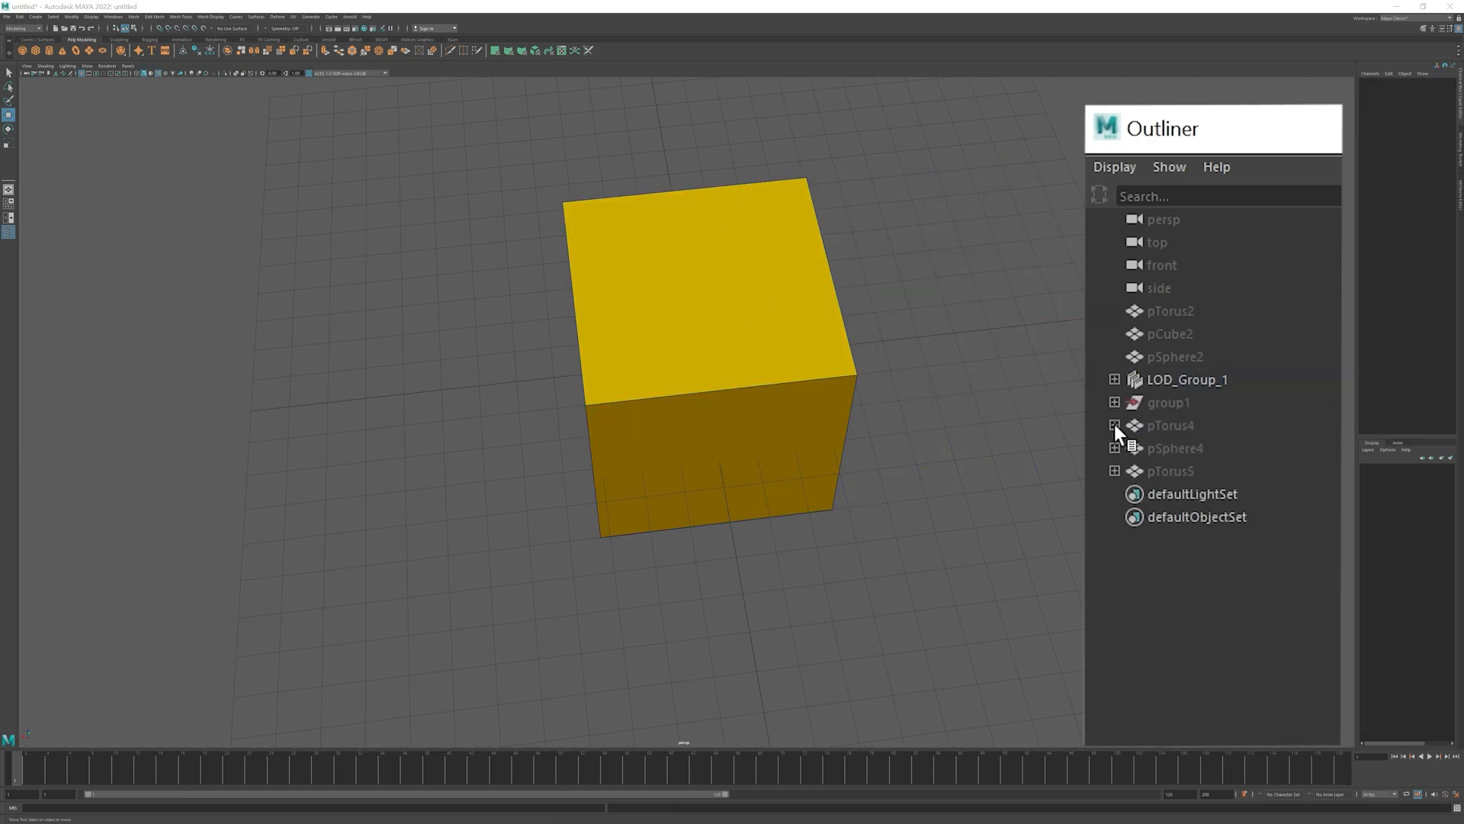
pyautogui.click(1186, 379)
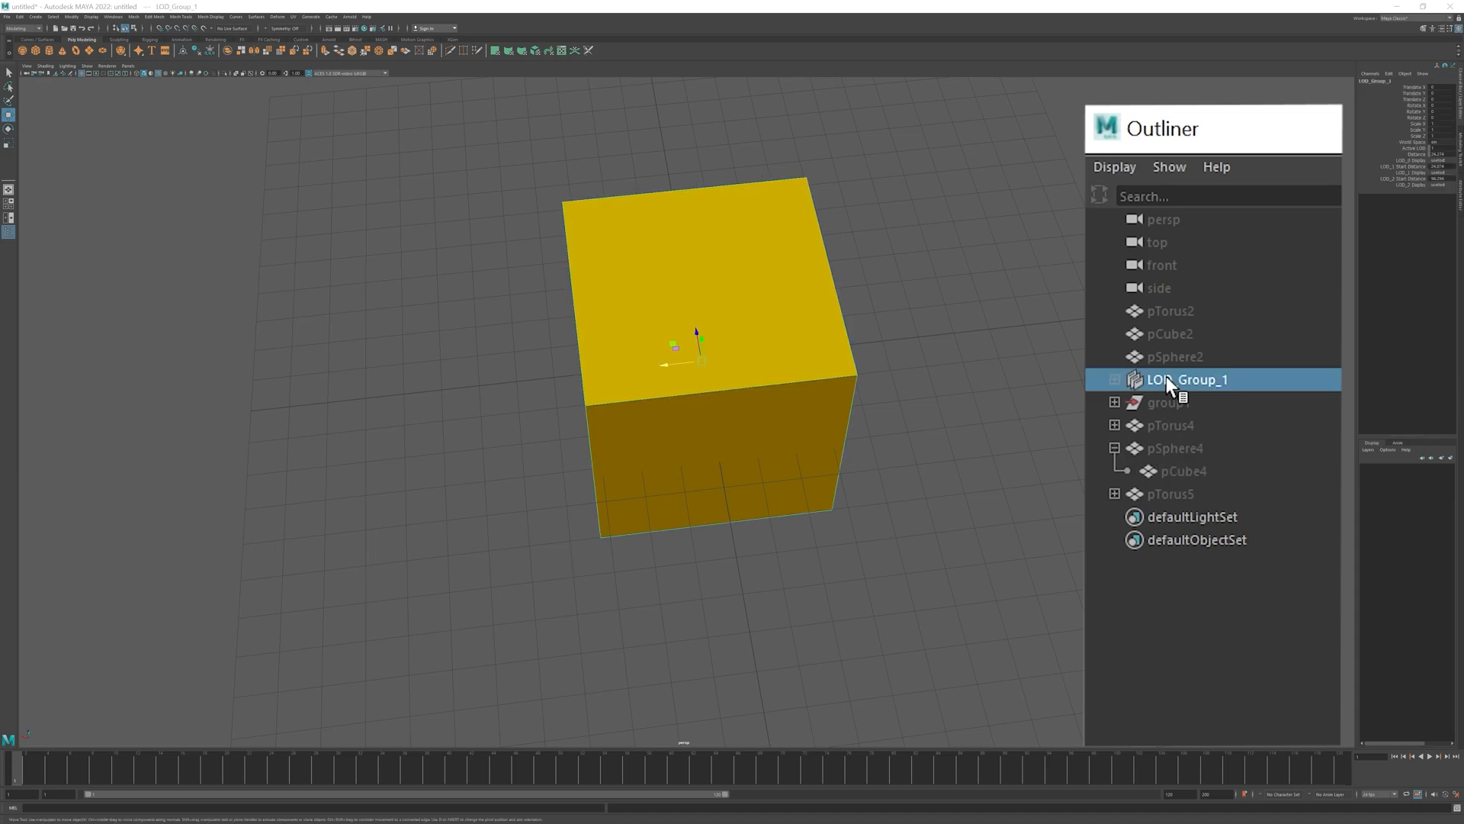
# Hide LOD_Group_1, show pSphere4, and select pSphere4 and its child pCube4.
pyautogui.click(1182, 470)
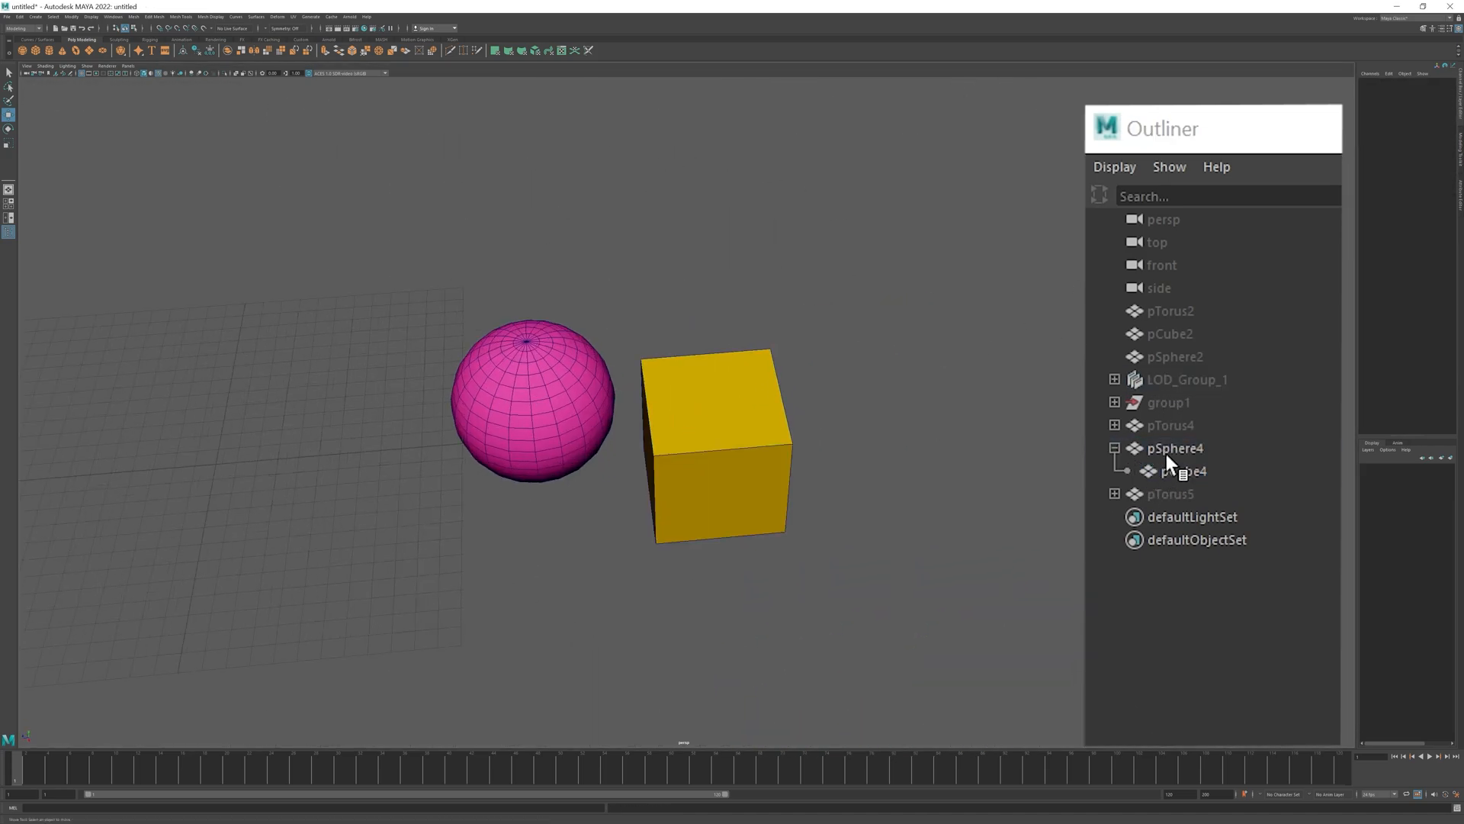
pyautogui.click(1175, 449)
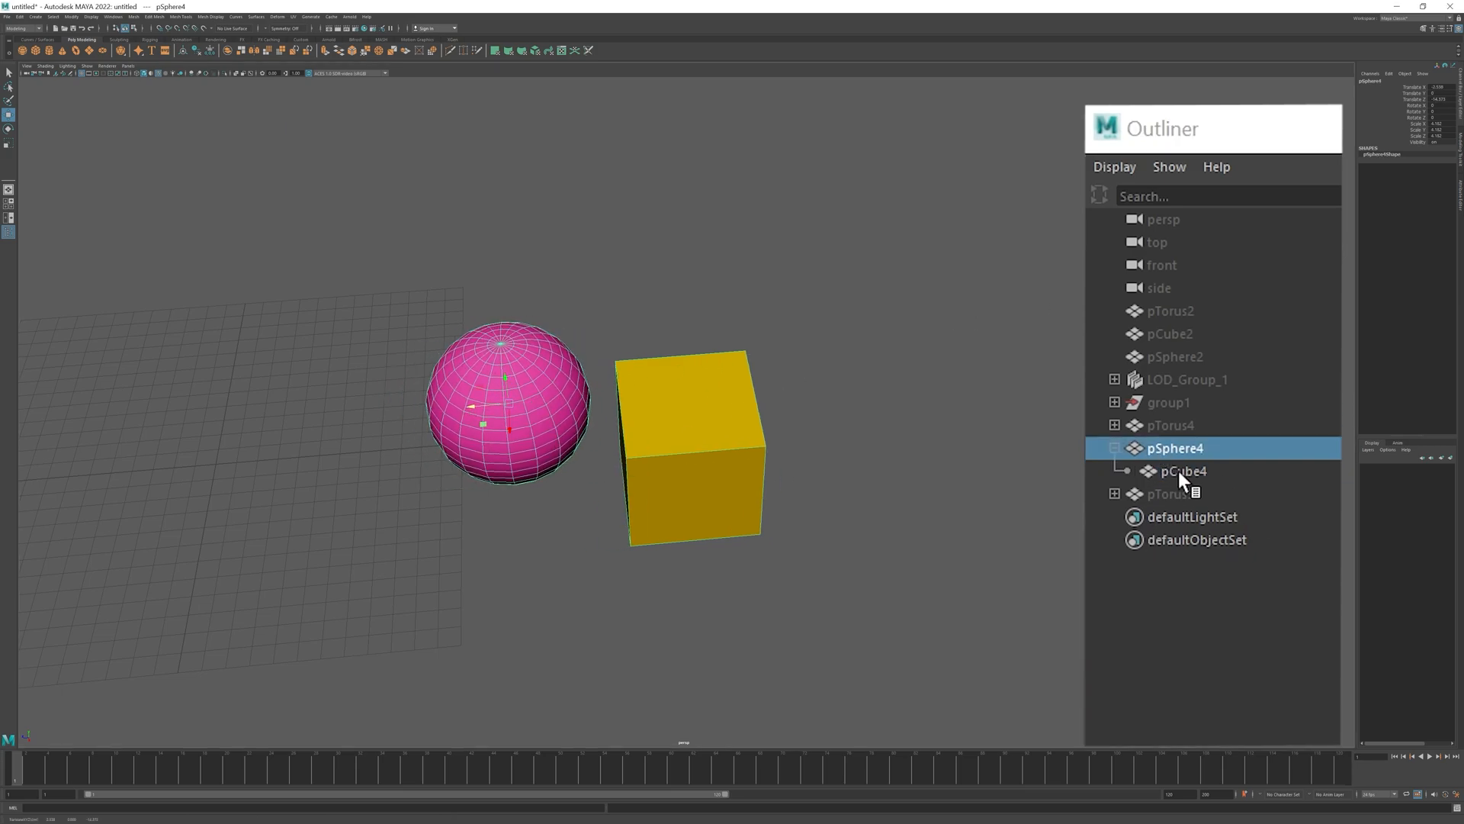
pyautogui.click(1182, 470)
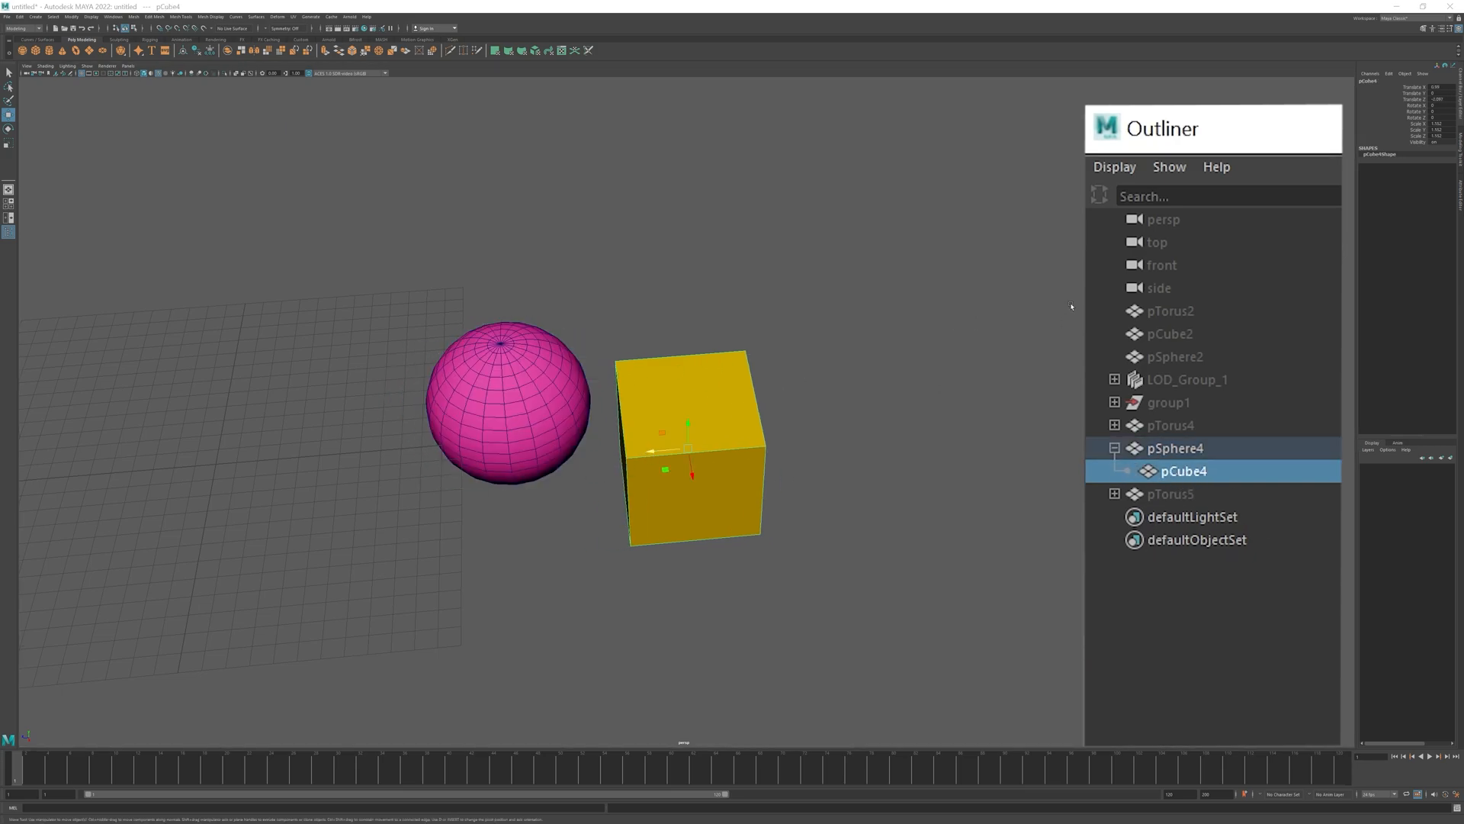
pyautogui.click(1174, 448)
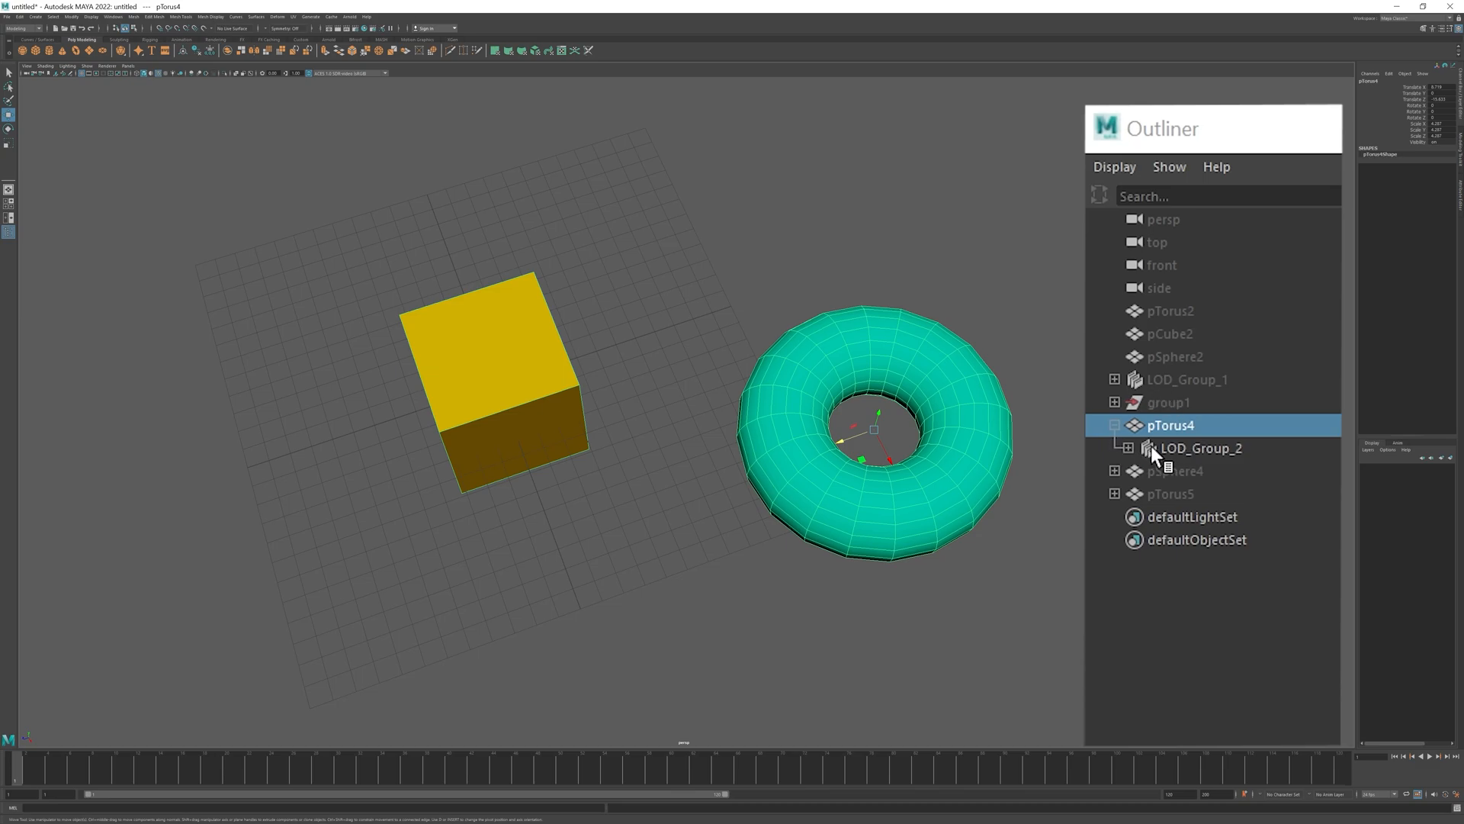
# Swap pTorus4 for pTorus5 and expand its group2, pCube5 and LOD_Group_3 branches.
pyautogui.click(1114, 470)
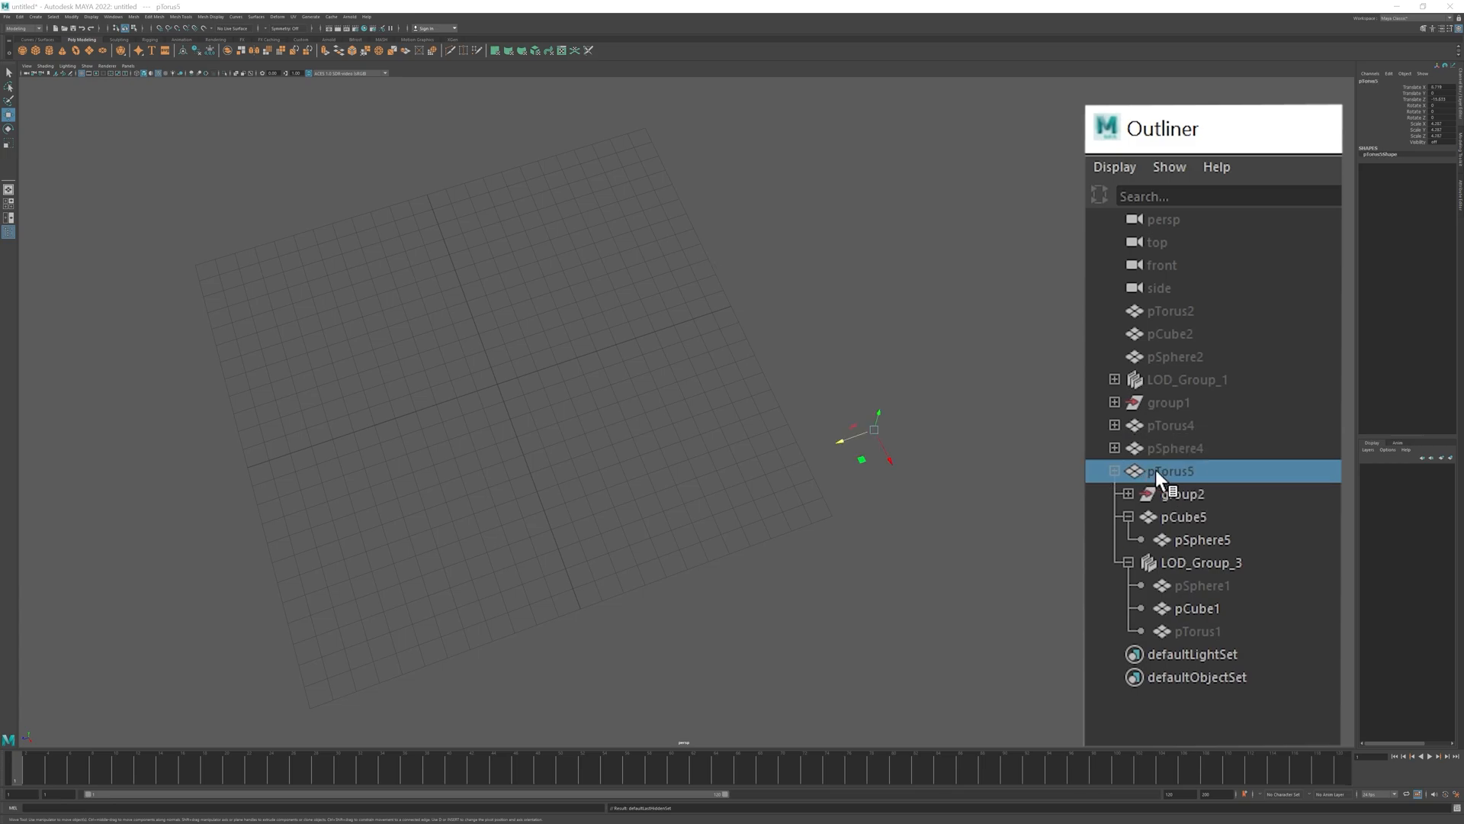
pyautogui.click(1127, 494)
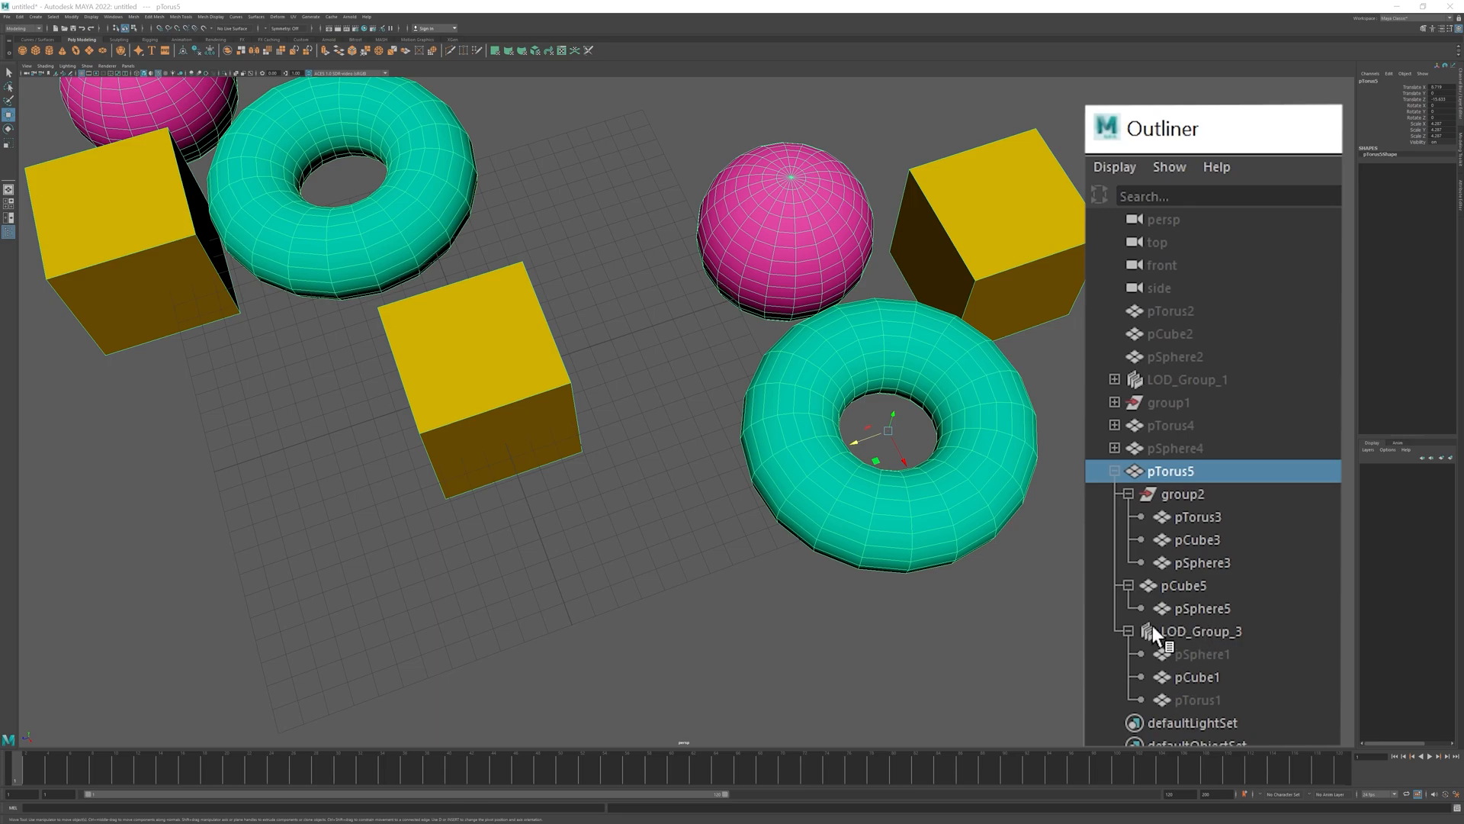
pyautogui.click(1203, 630)
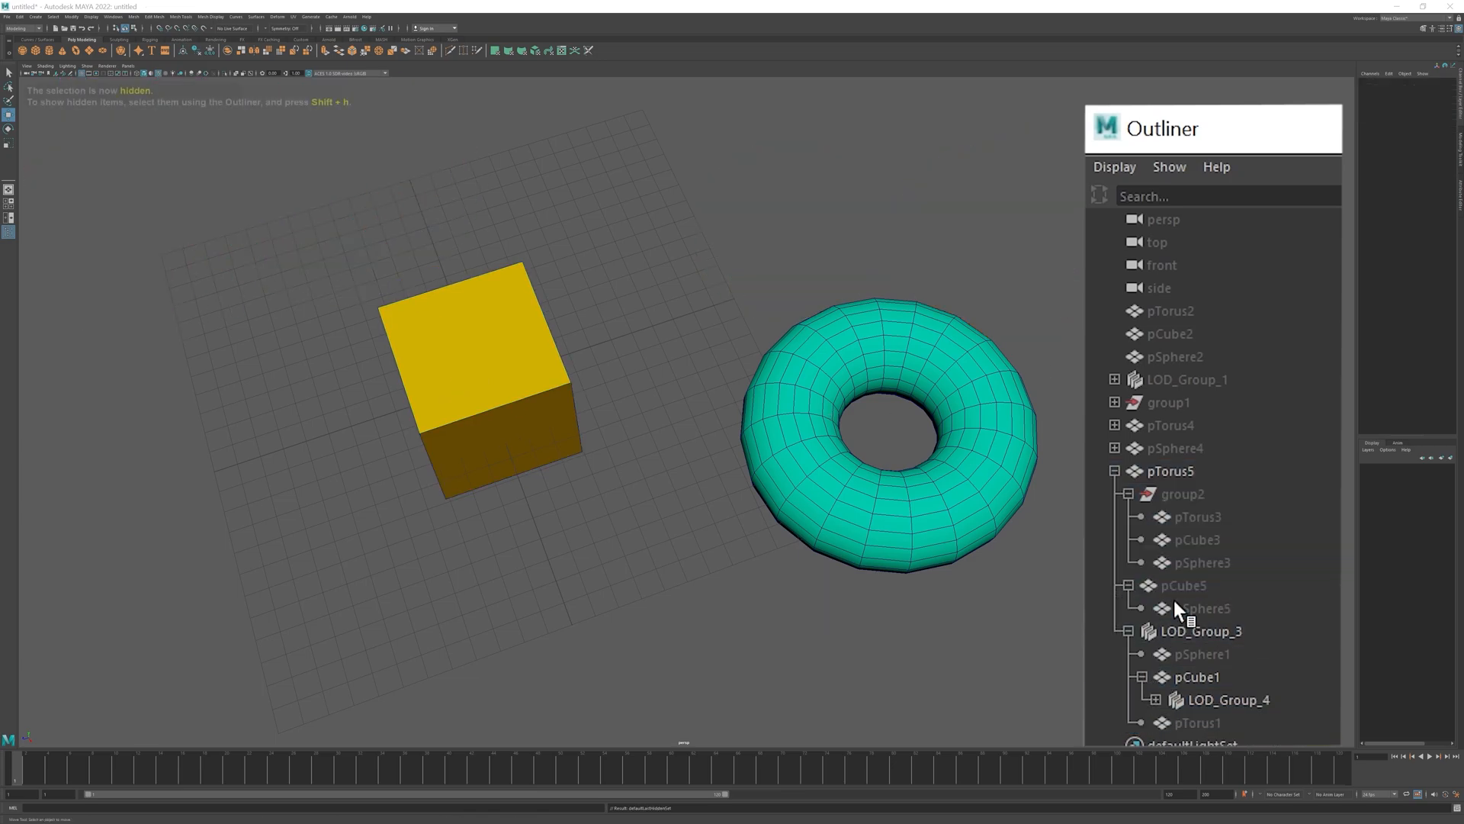
# Hide group2 and pCube5, expand pCube1 and LOD_Group_4, then clear the selection.
pyautogui.click(1197, 722)
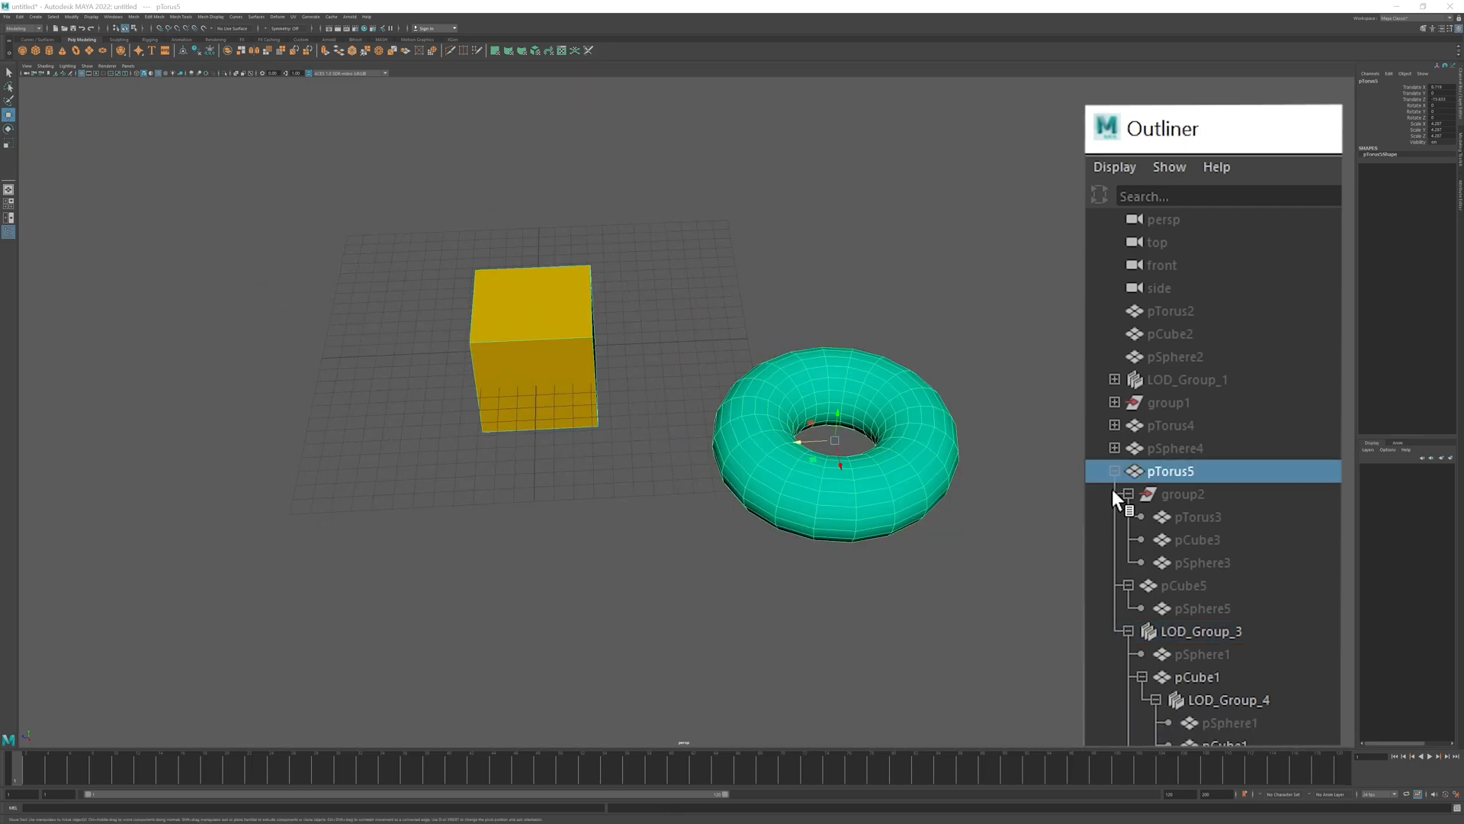
pyautogui.click(1228, 699)
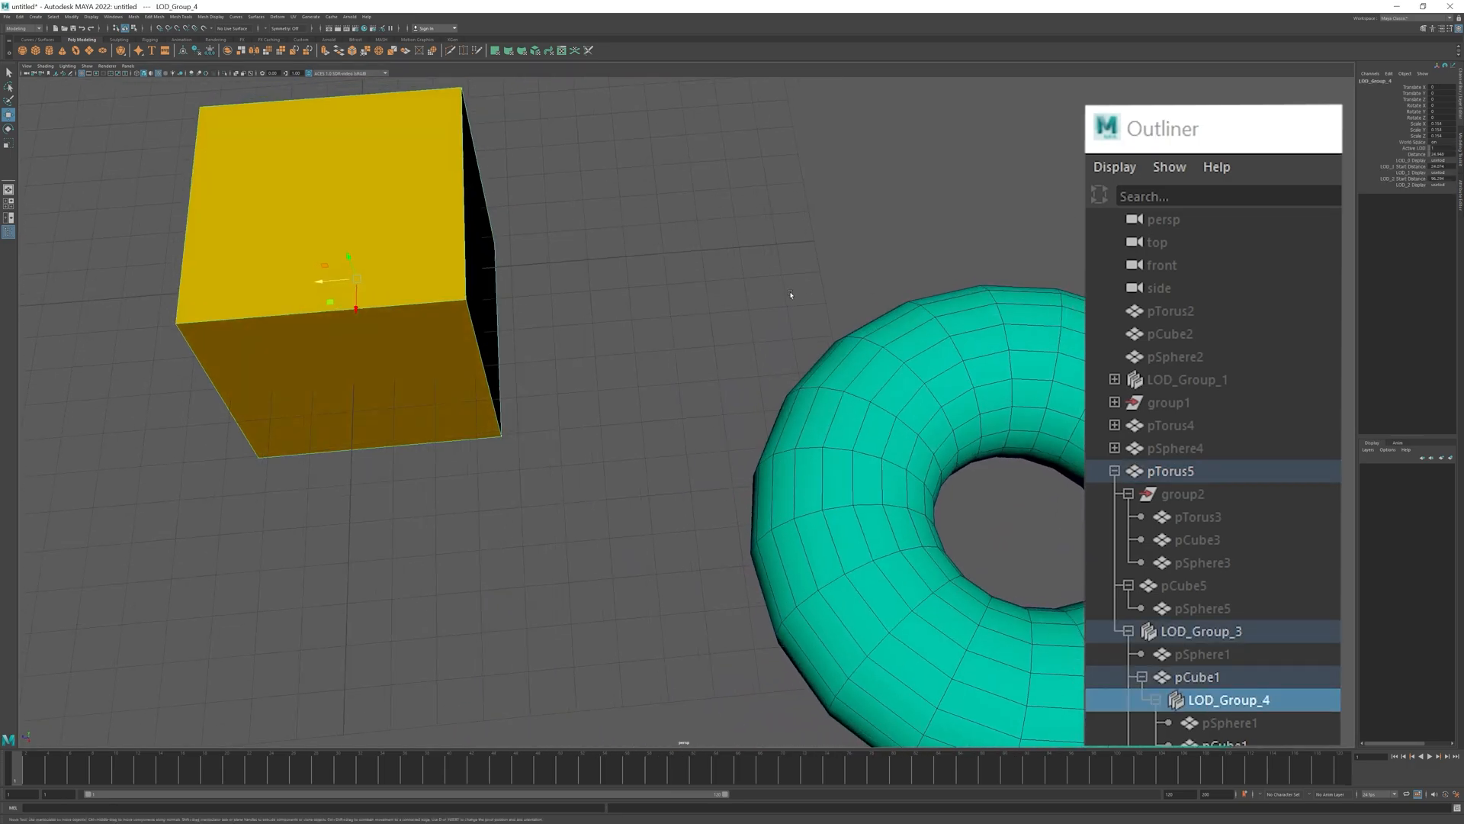
pyautogui.scroll(-3)
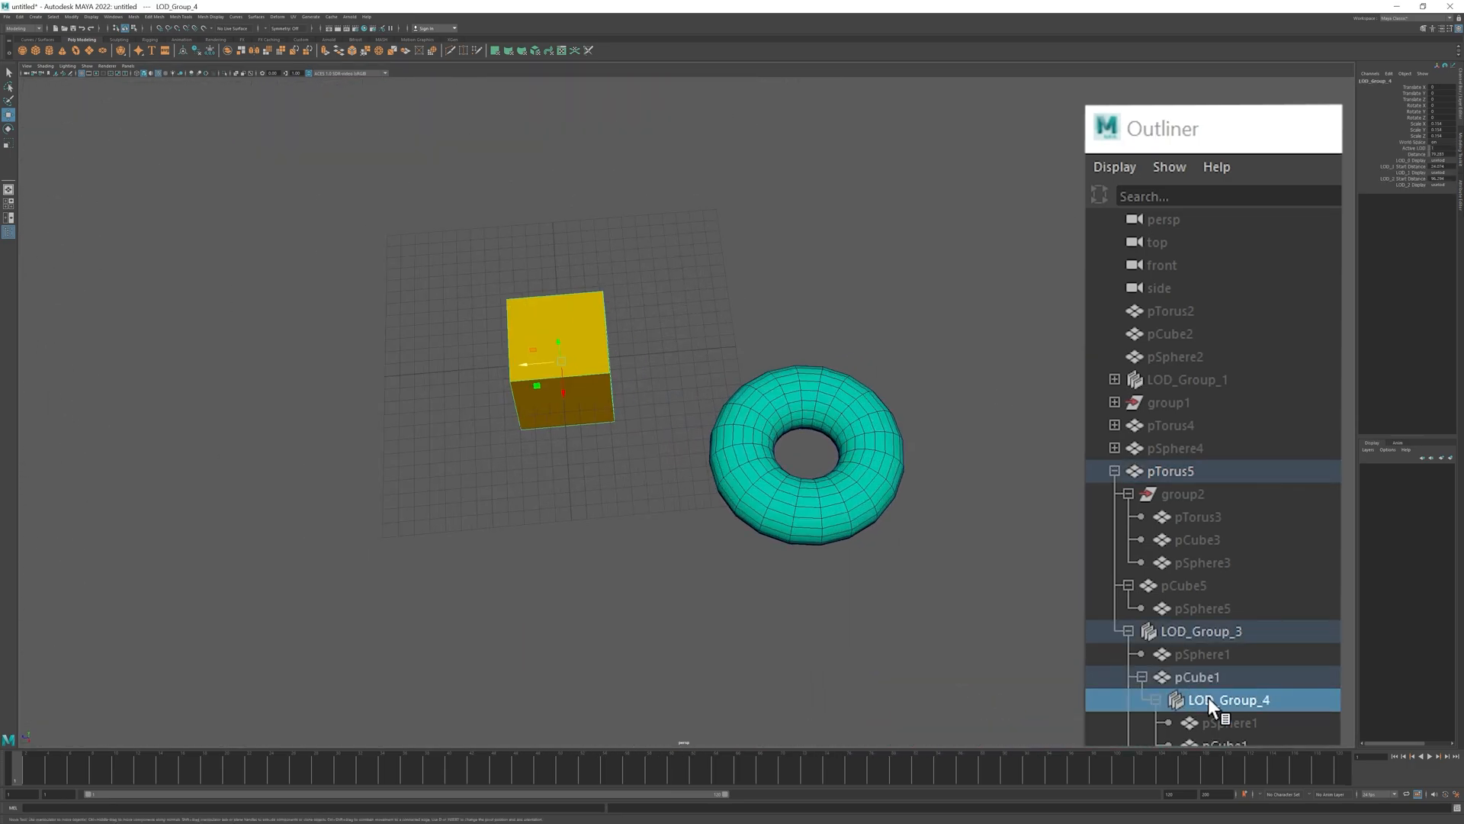
pyautogui.click(1169, 470)
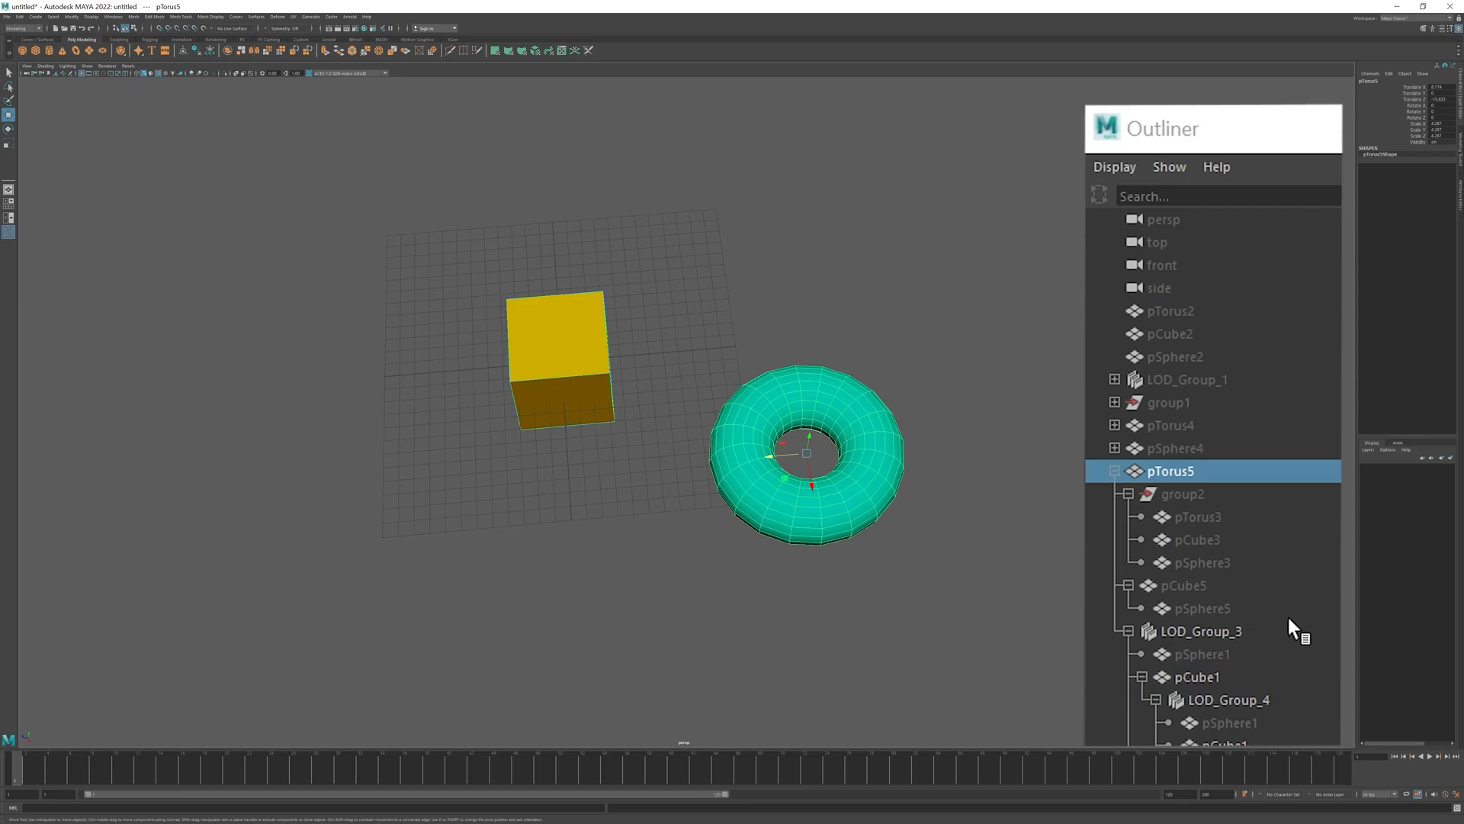
pyautogui.click(1228, 699)
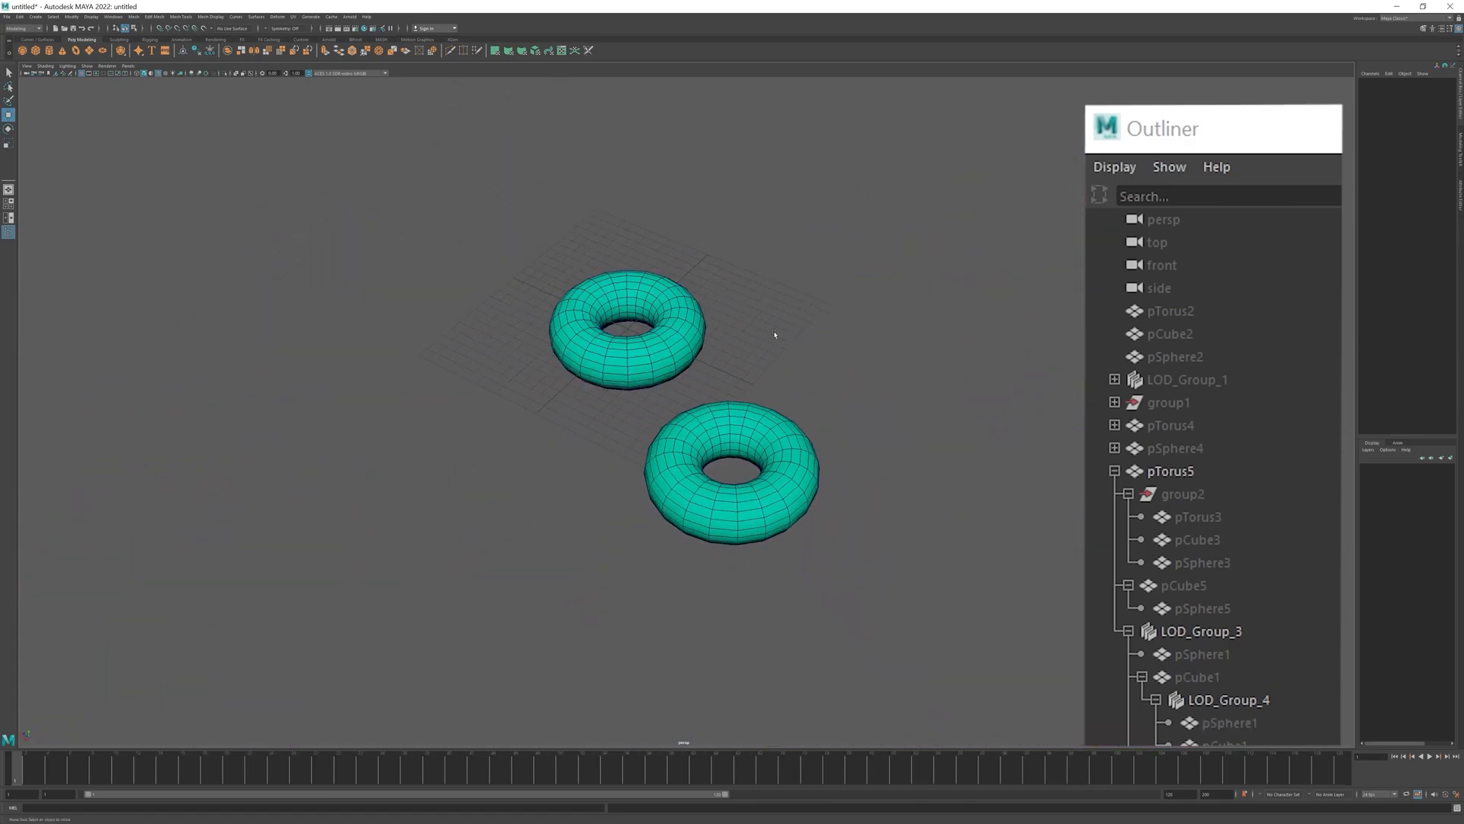
pyautogui.click(1198, 676)
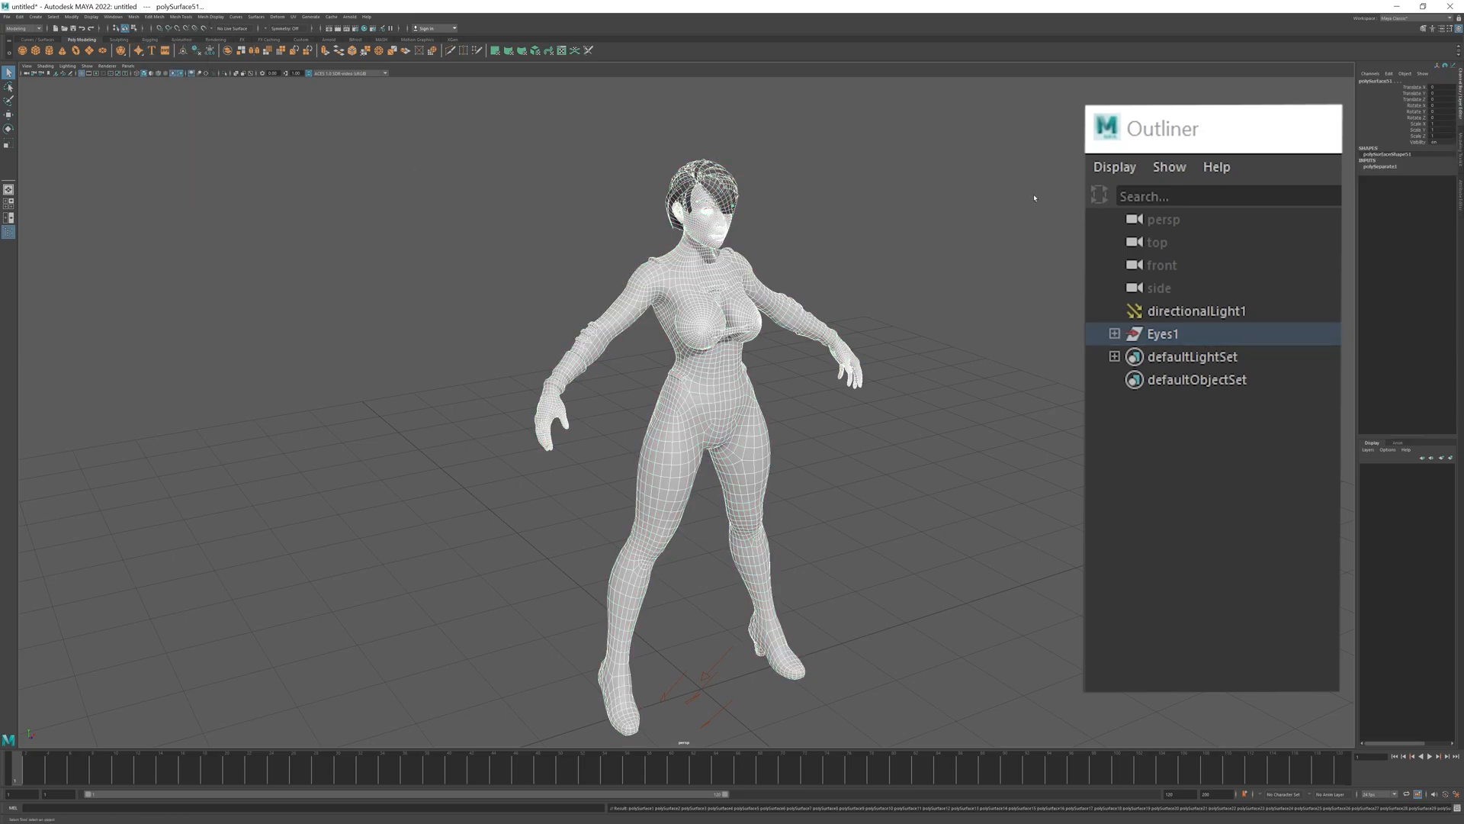
# Expand Eyes1 and inspect the character's polySurface meshes, including body mesh polySurface3.
pyautogui.click(1113, 333)
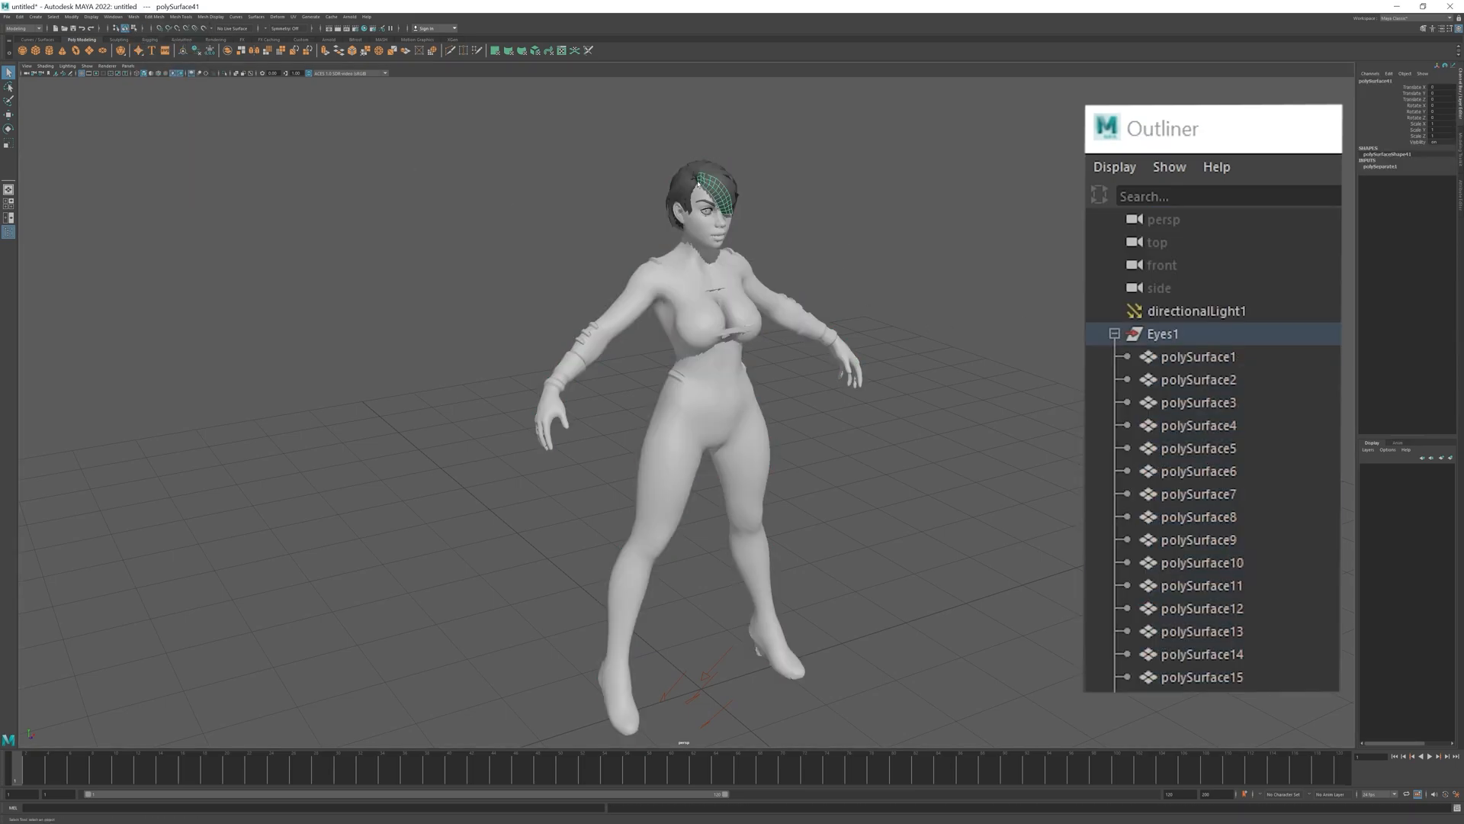
pyautogui.click(1201, 677)
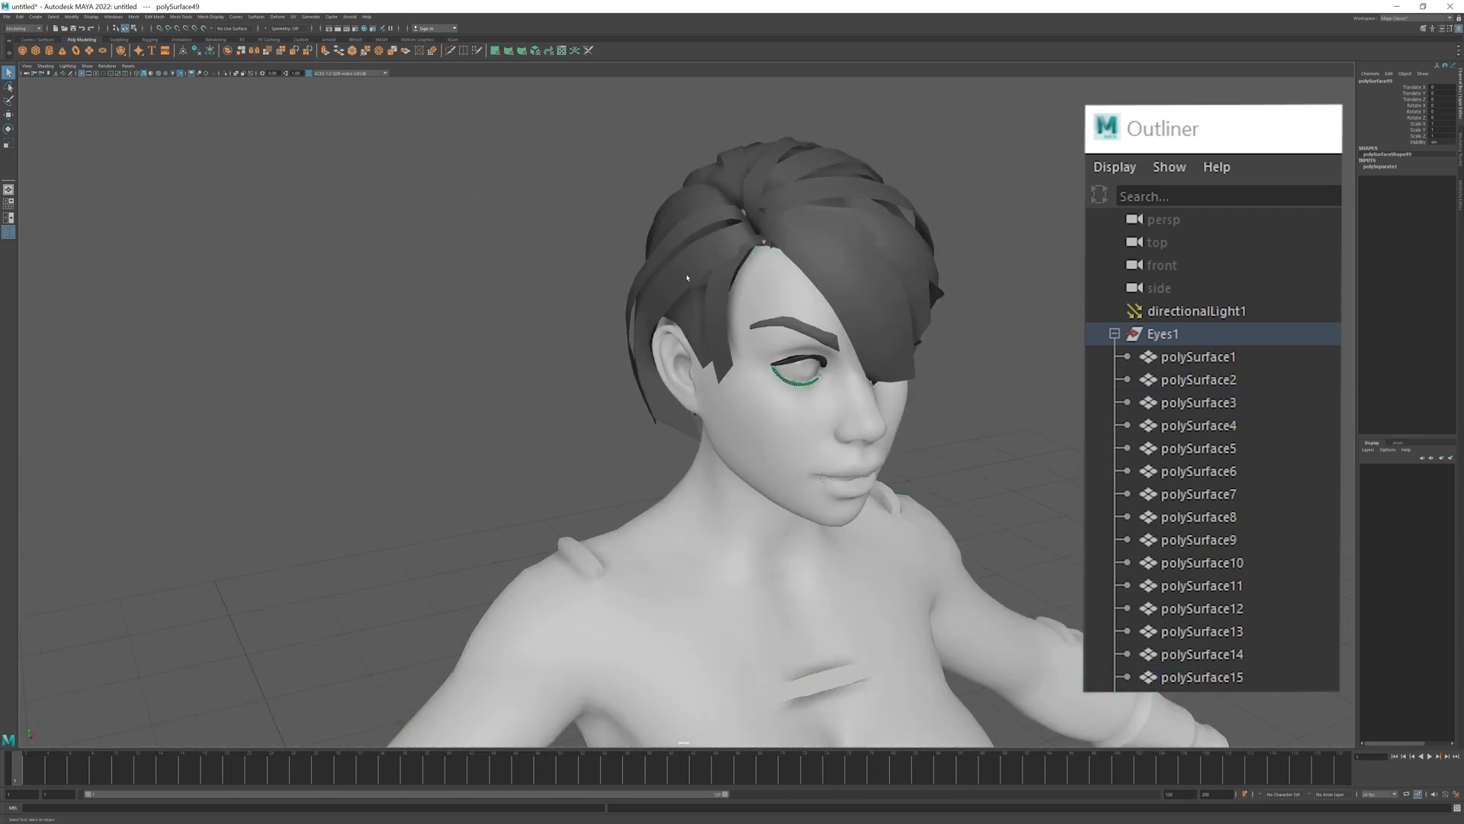
pyautogui.click(1198, 401)
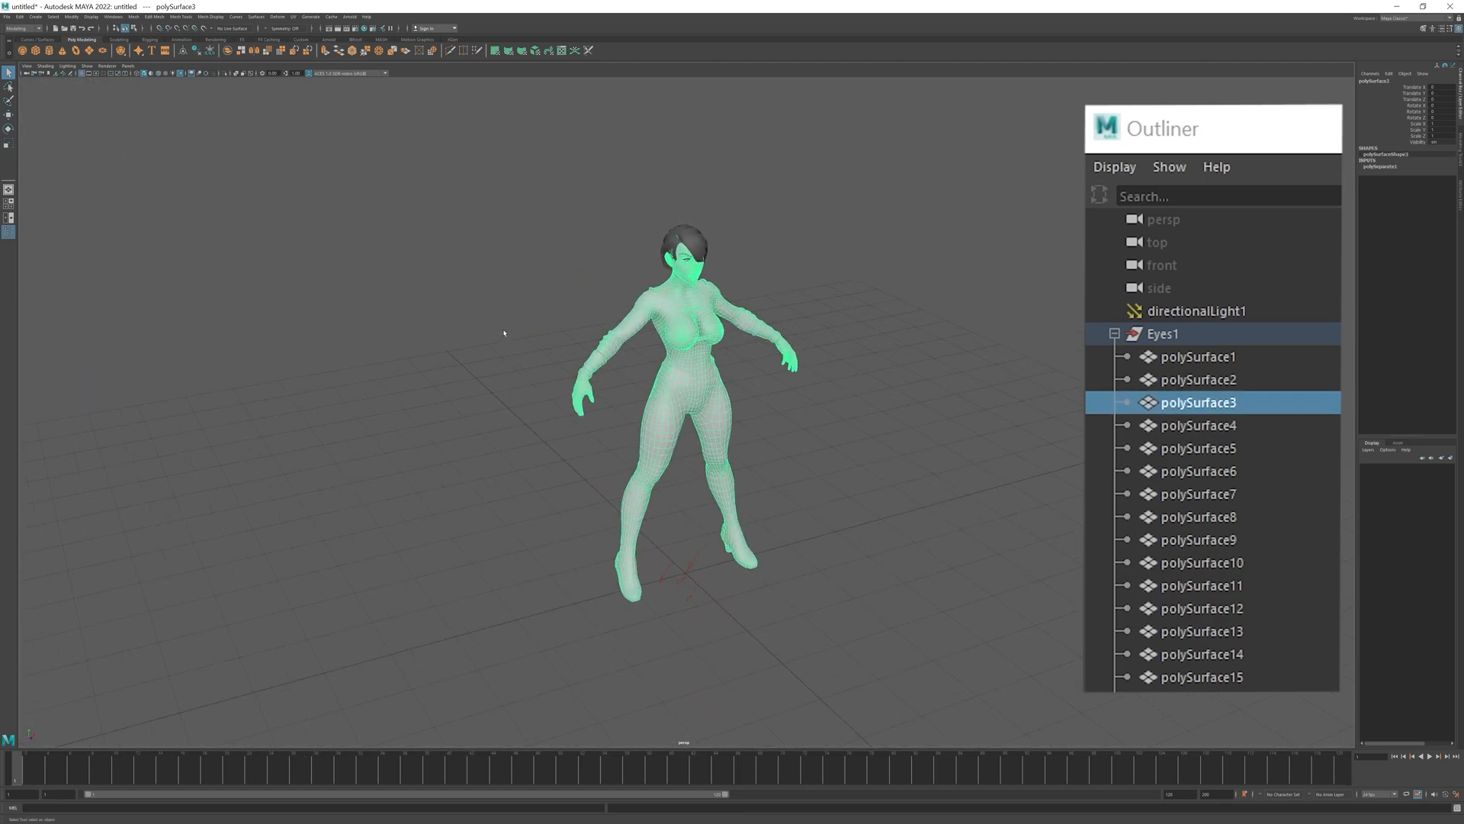
pyautogui.click(7, 16)
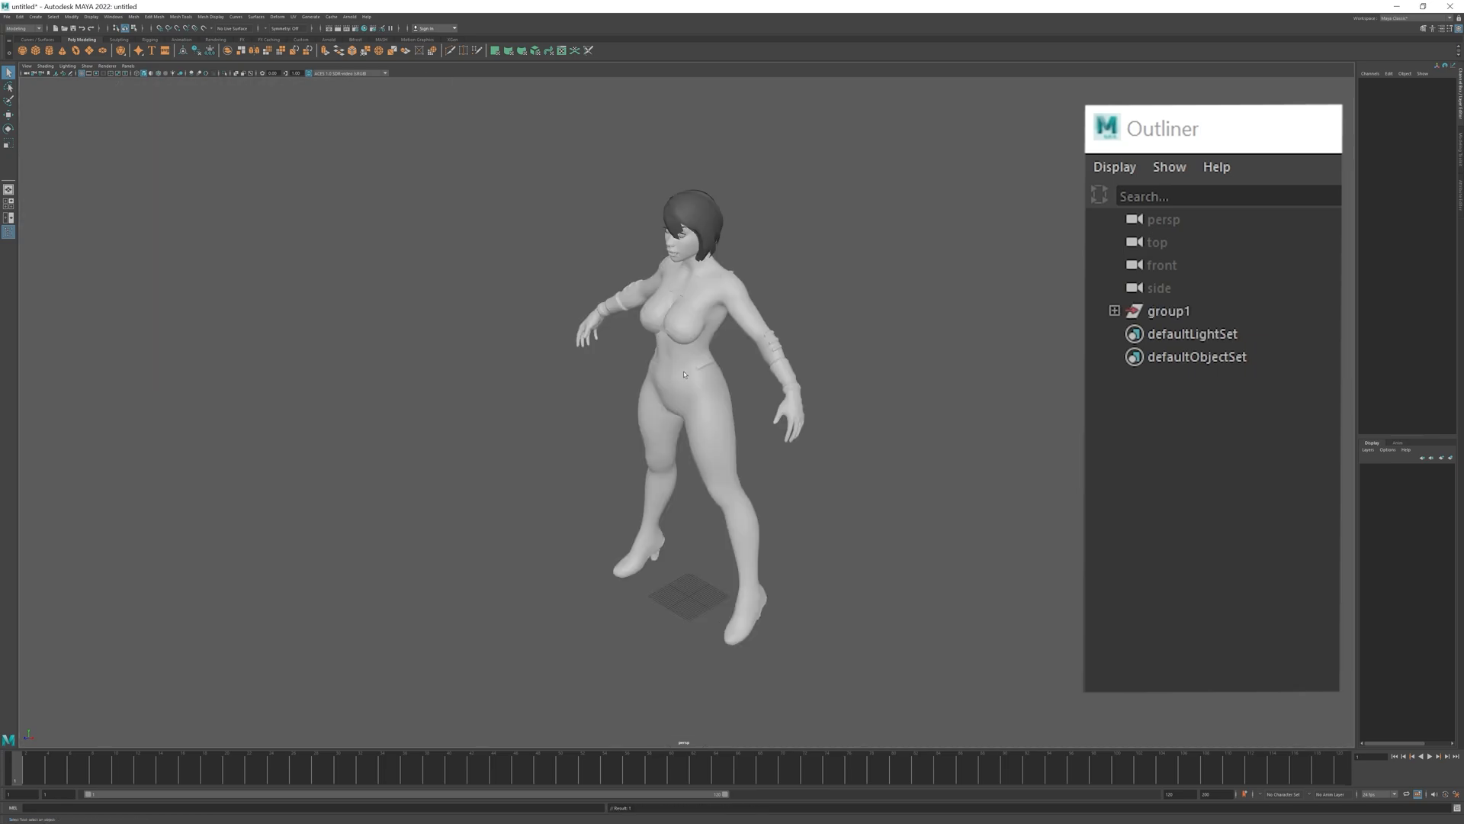
# Enable Use All Lights, add a directional light, and expand group1's character parts.
pyautogui.click(178, 73)
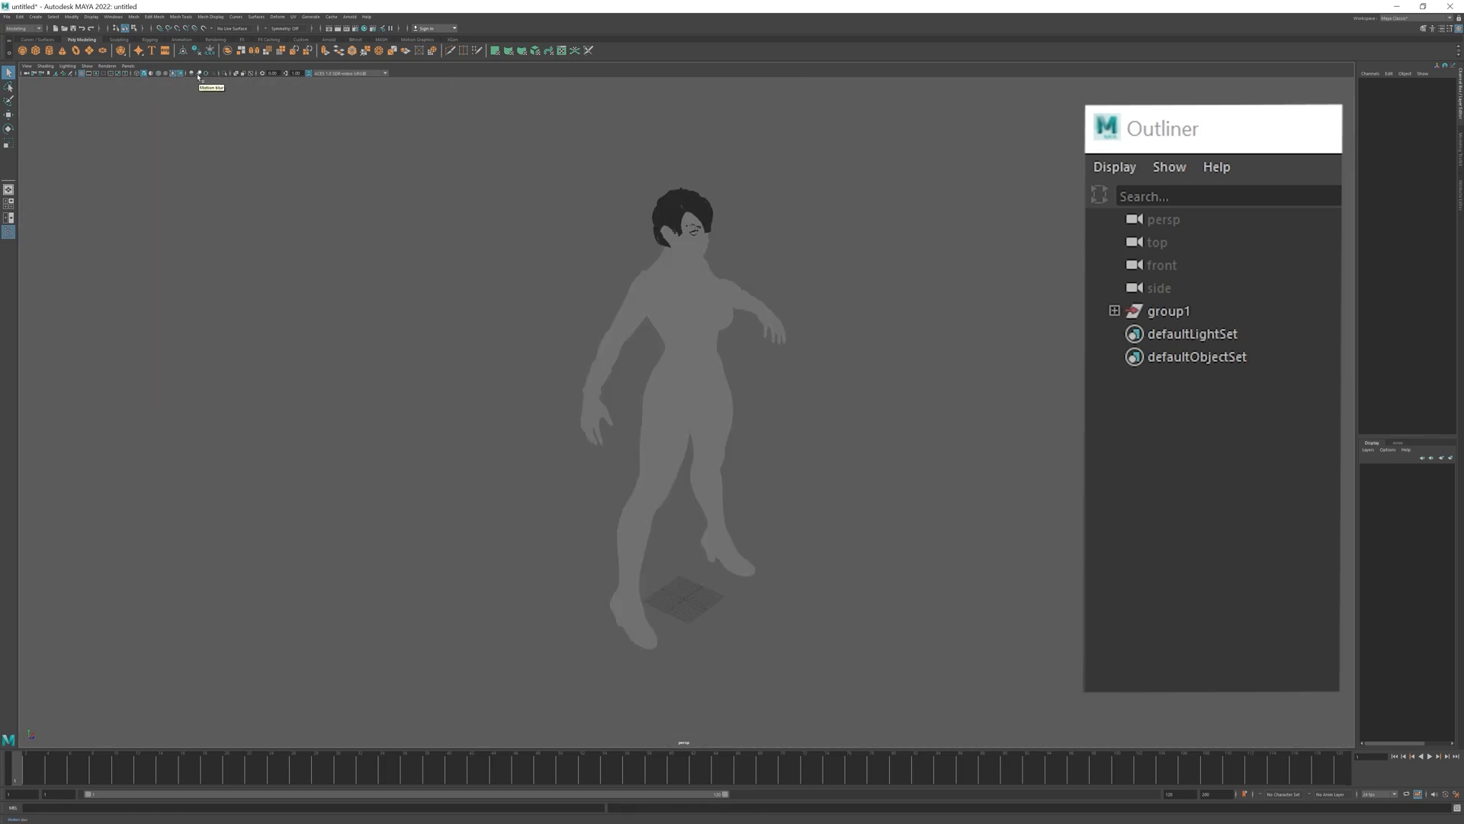
pyautogui.click(36, 16)
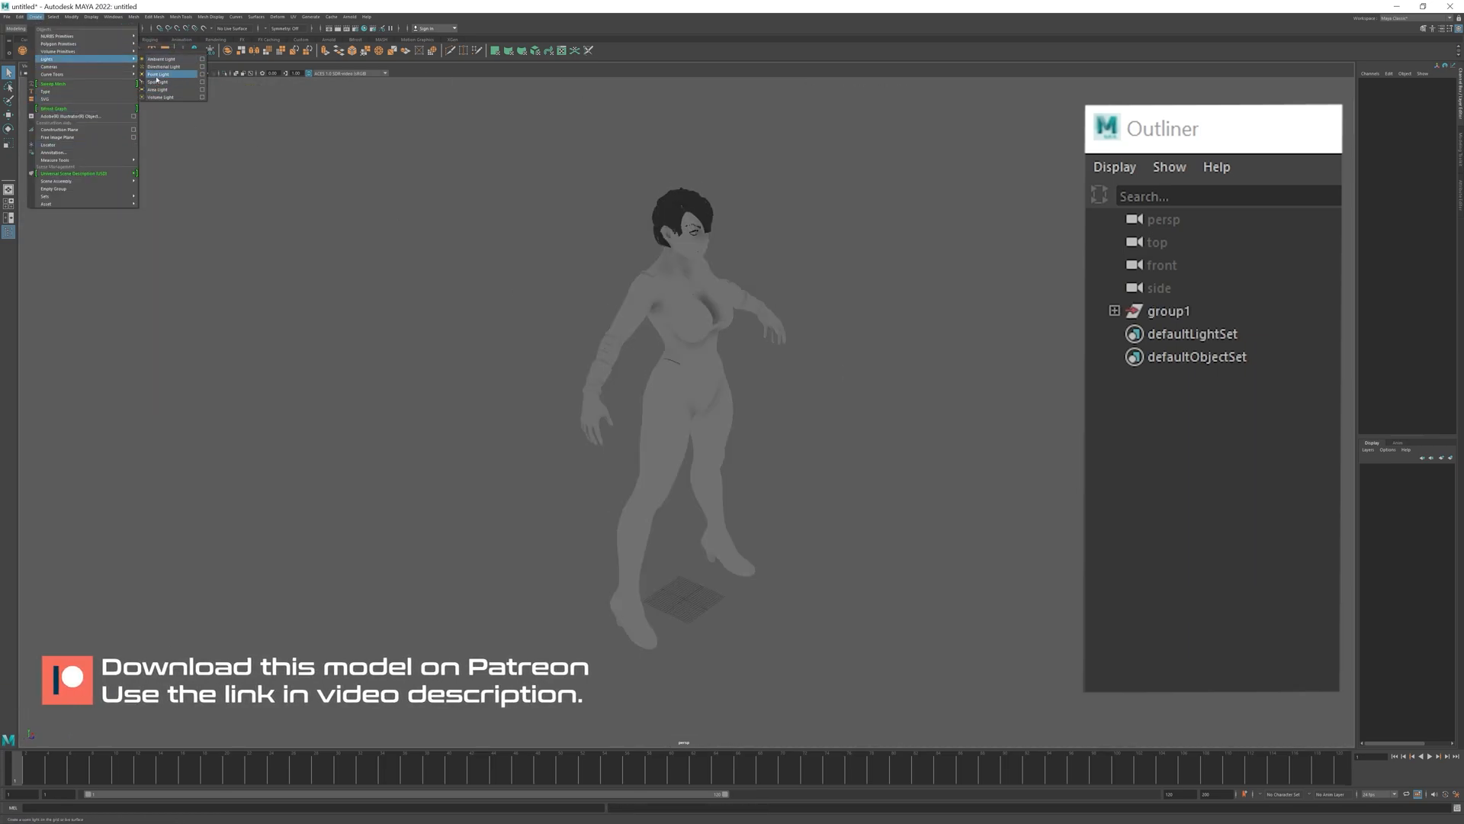
pyautogui.click(163, 66)
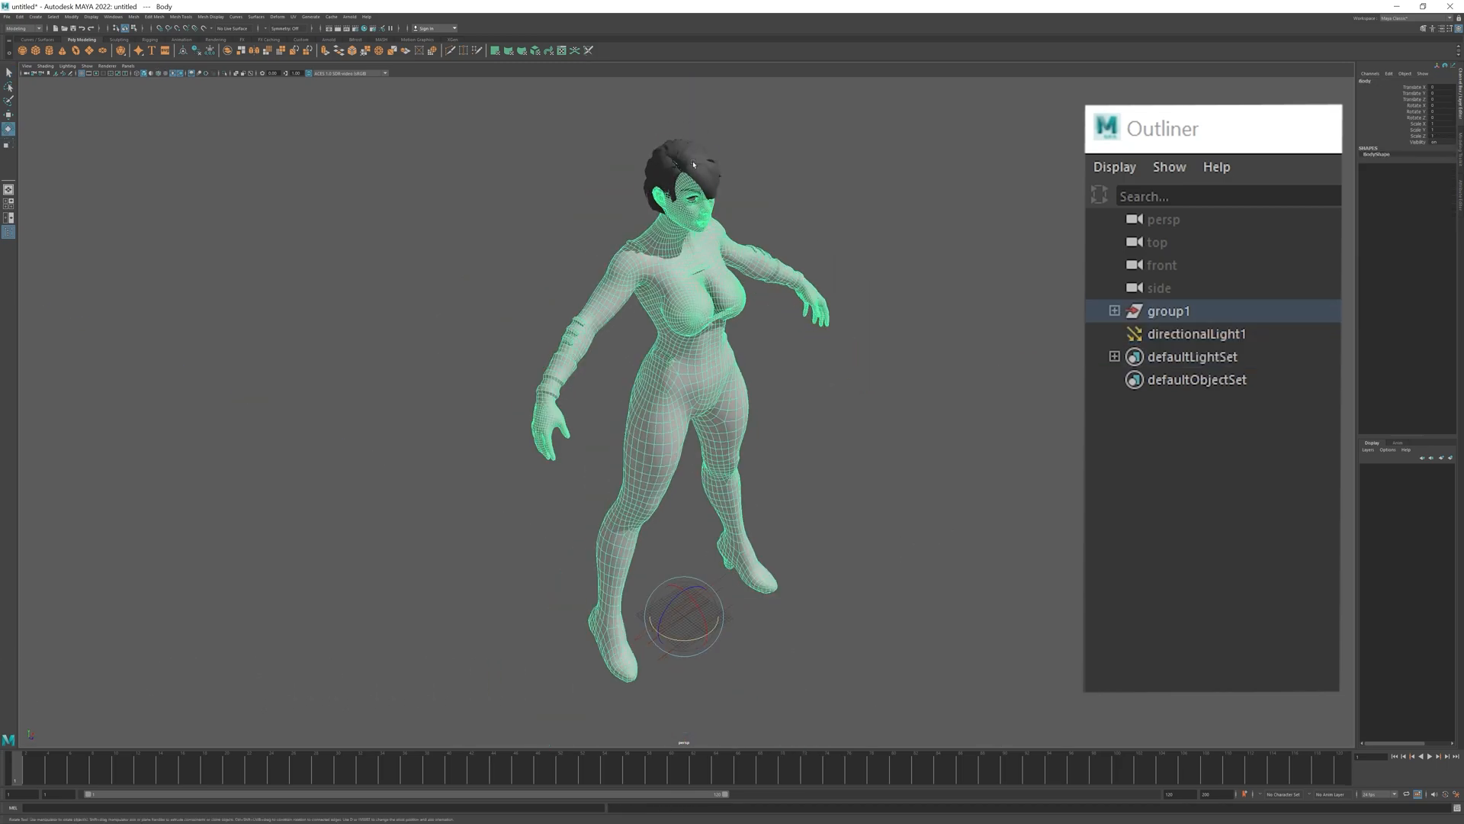
pyautogui.click(1114, 311)
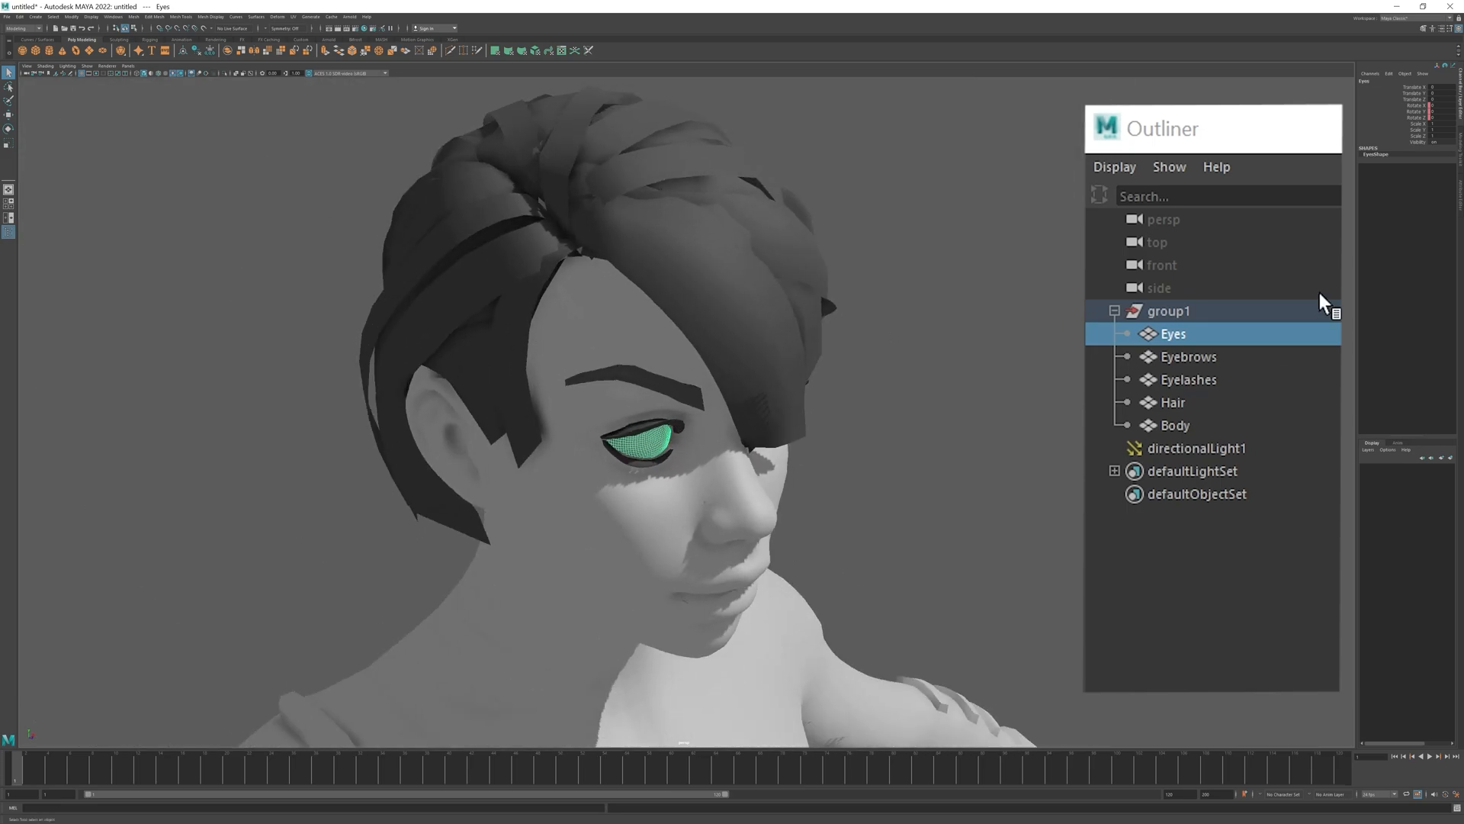
pyautogui.click(1173, 401)
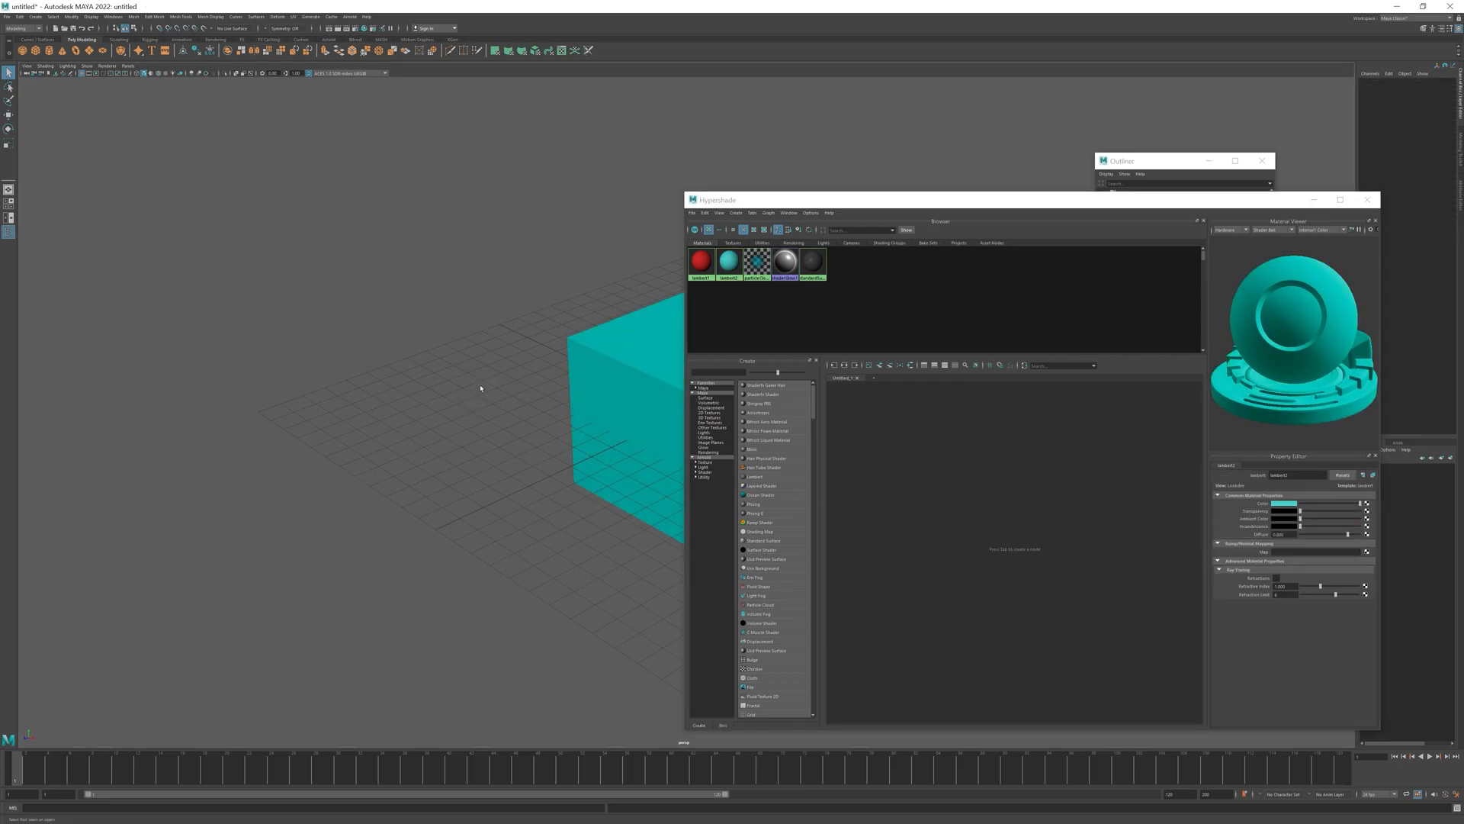
# Create a new Lambert material in Hypershade for the torus.
pyautogui.click(755, 475)
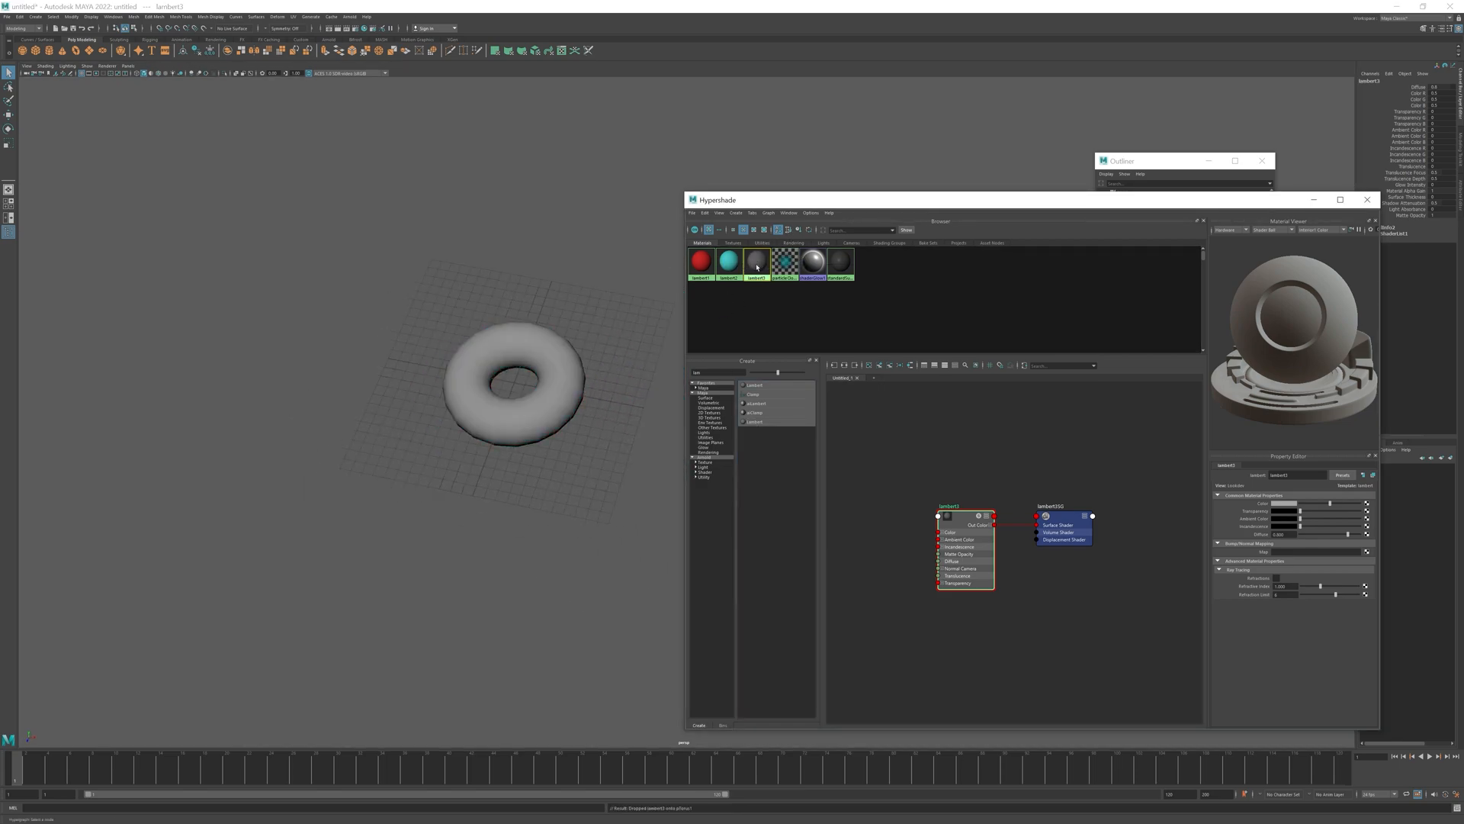
pyautogui.click(1285, 519)
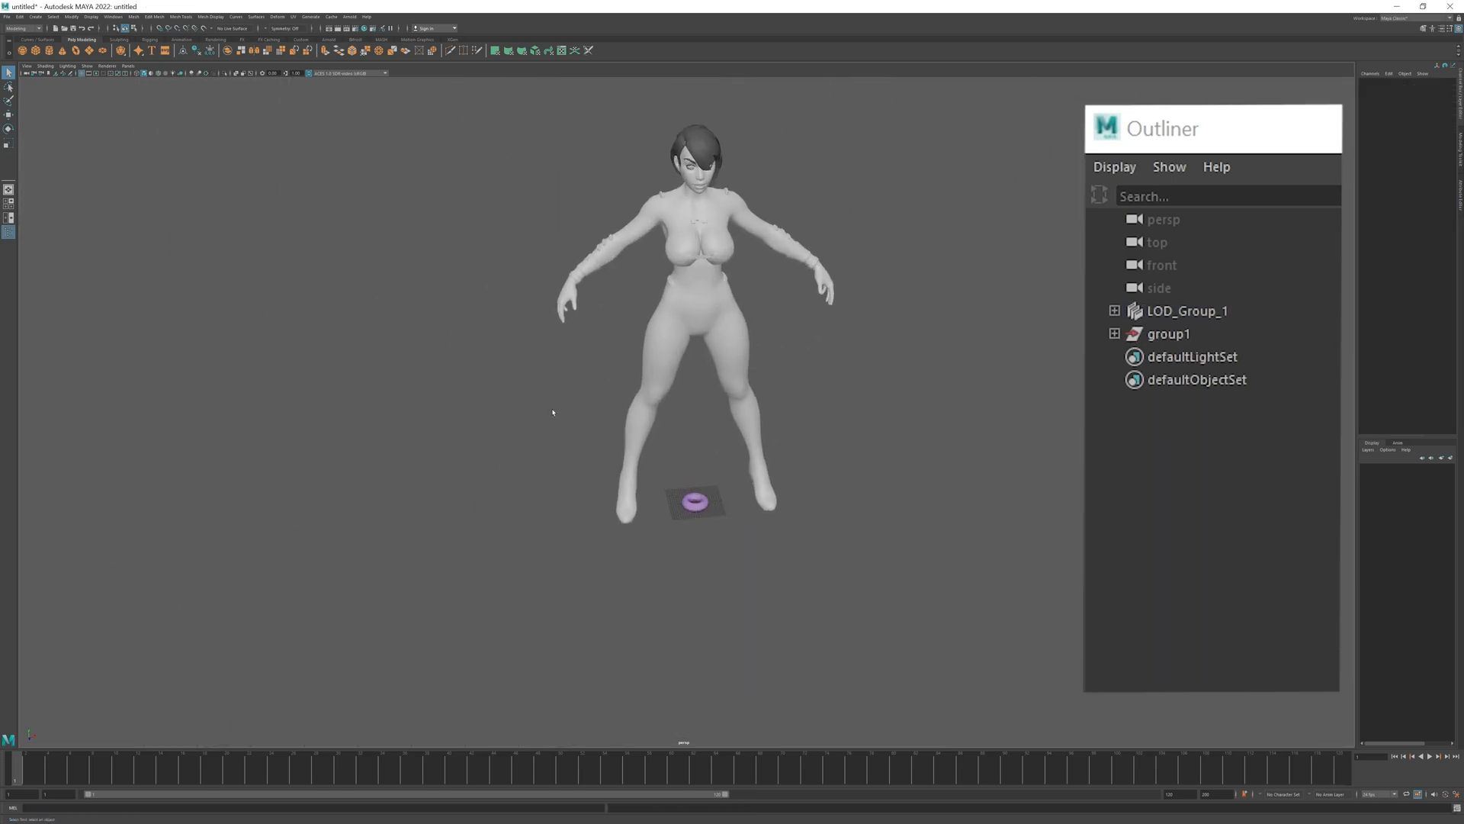
# Expand LOD_Group_1 to check its pSphere1, pCube1 and pTorus1 levels.
pyautogui.click(1169, 333)
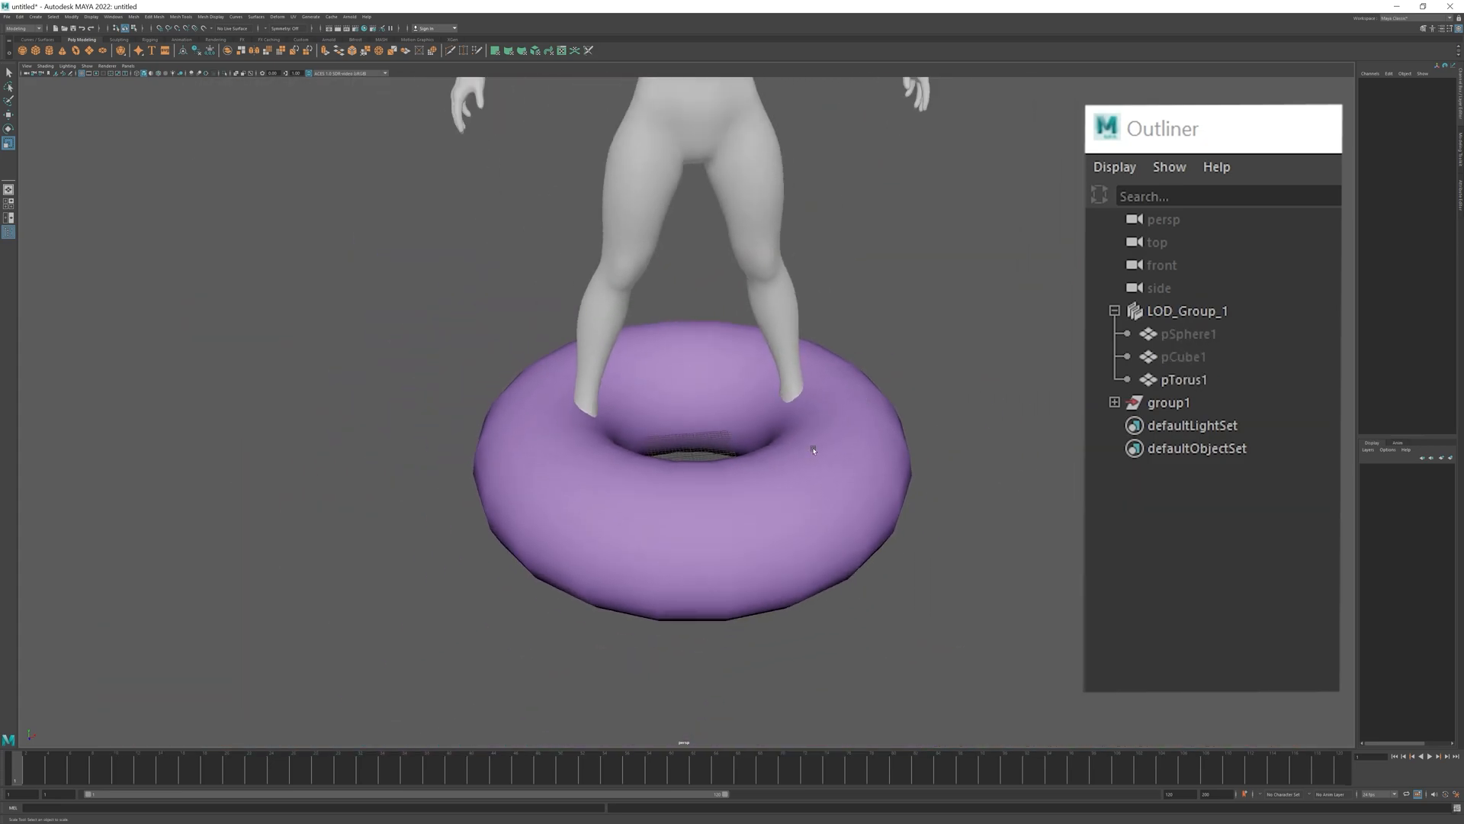
pyautogui.click(1186, 311)
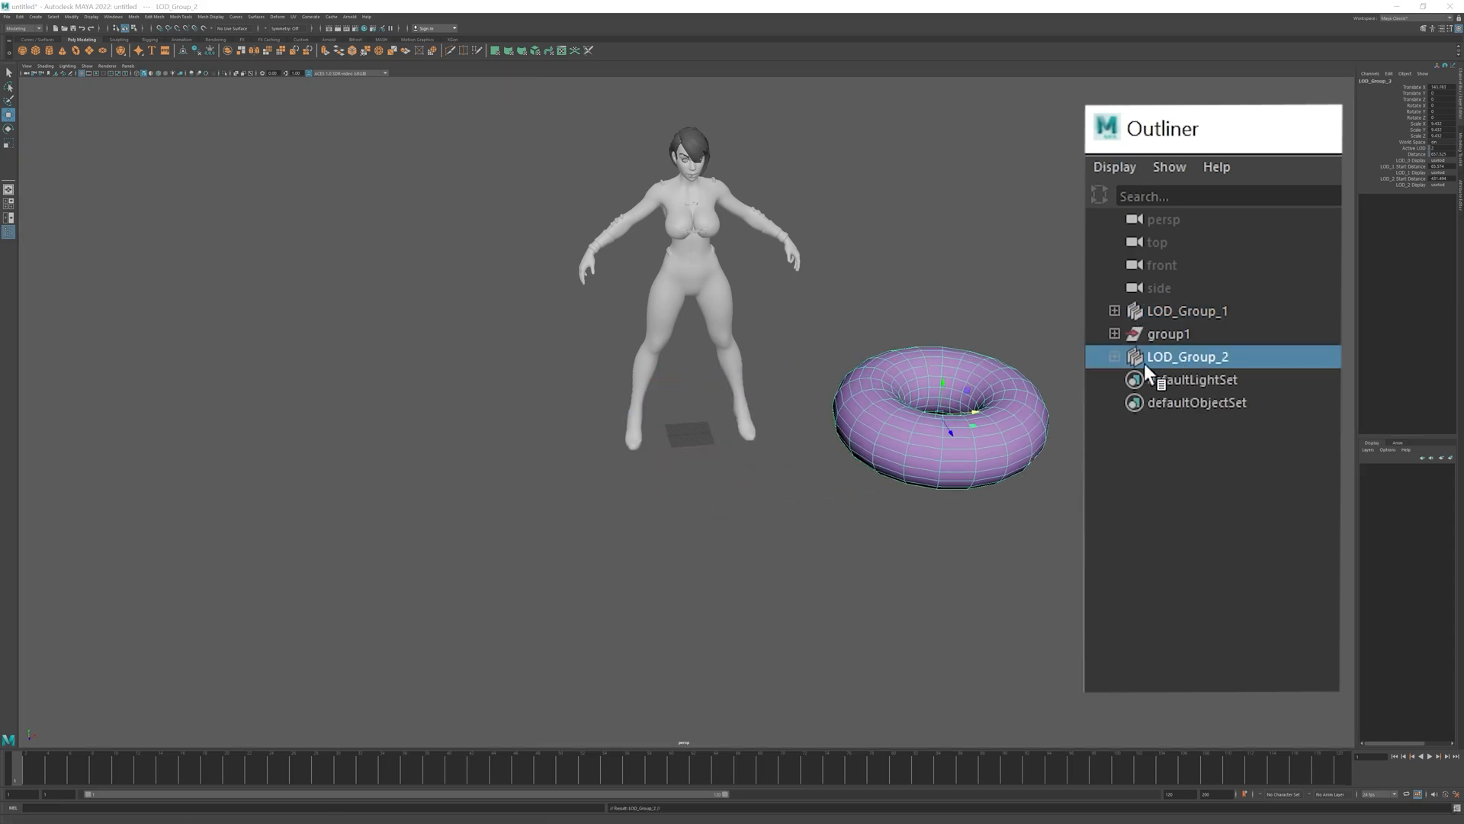
# Move LOD_Group_2 under group1's Eyebrows and expand Eyebrows to confirm the nesting.
pyautogui.click(1115, 333)
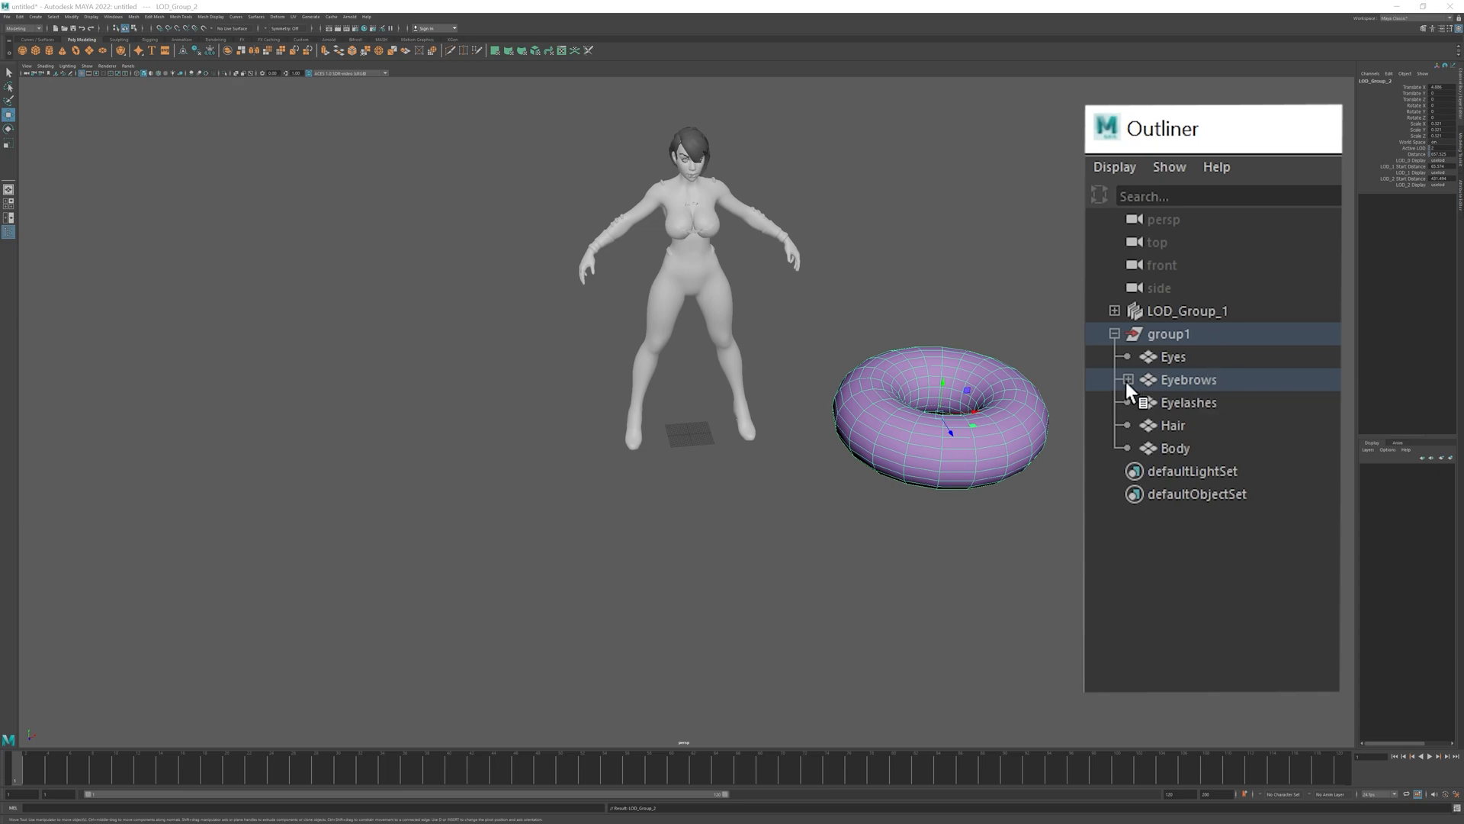
pyautogui.click(1128, 379)
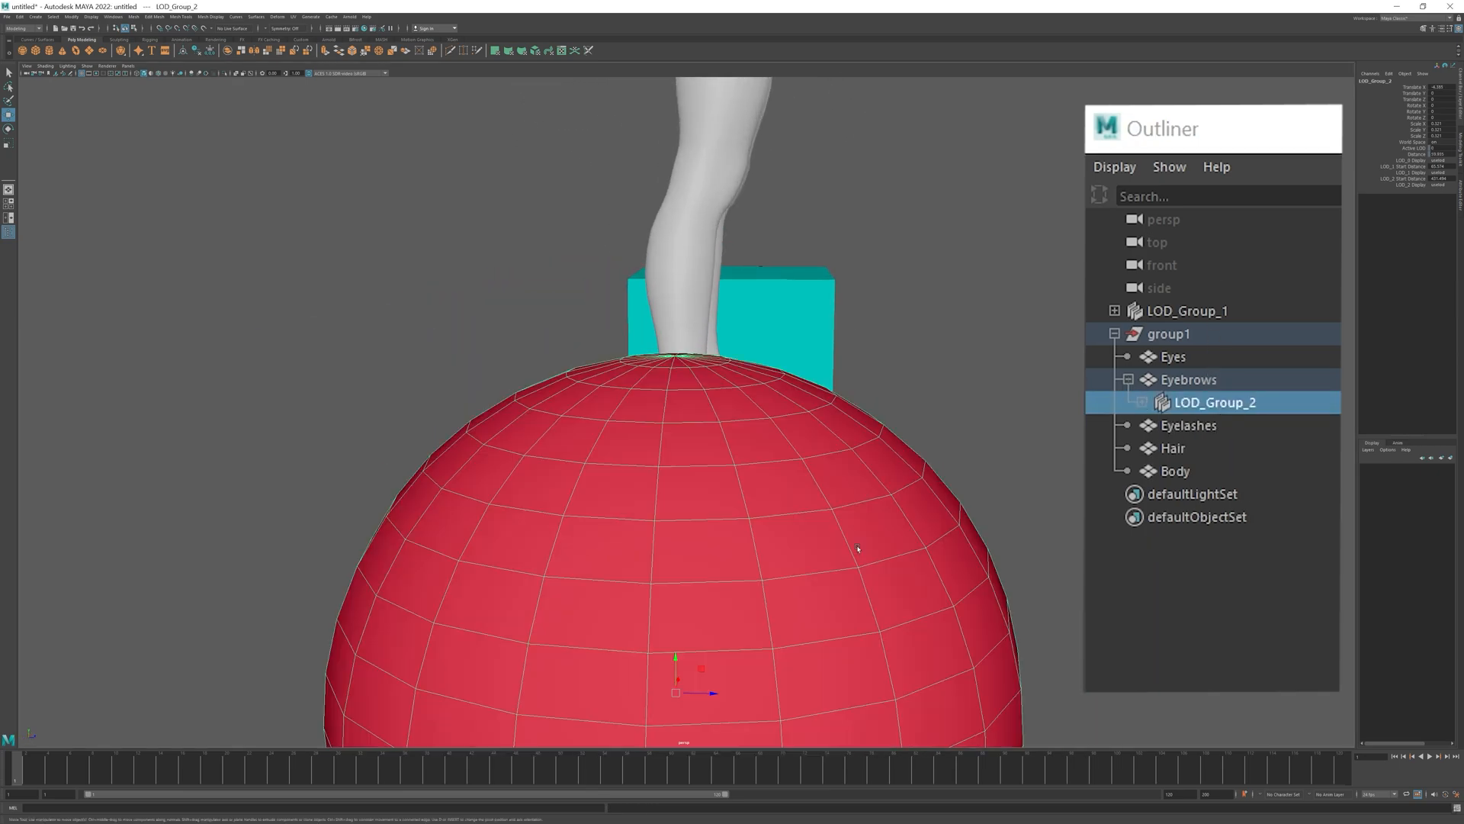
pyautogui.scroll(-3)
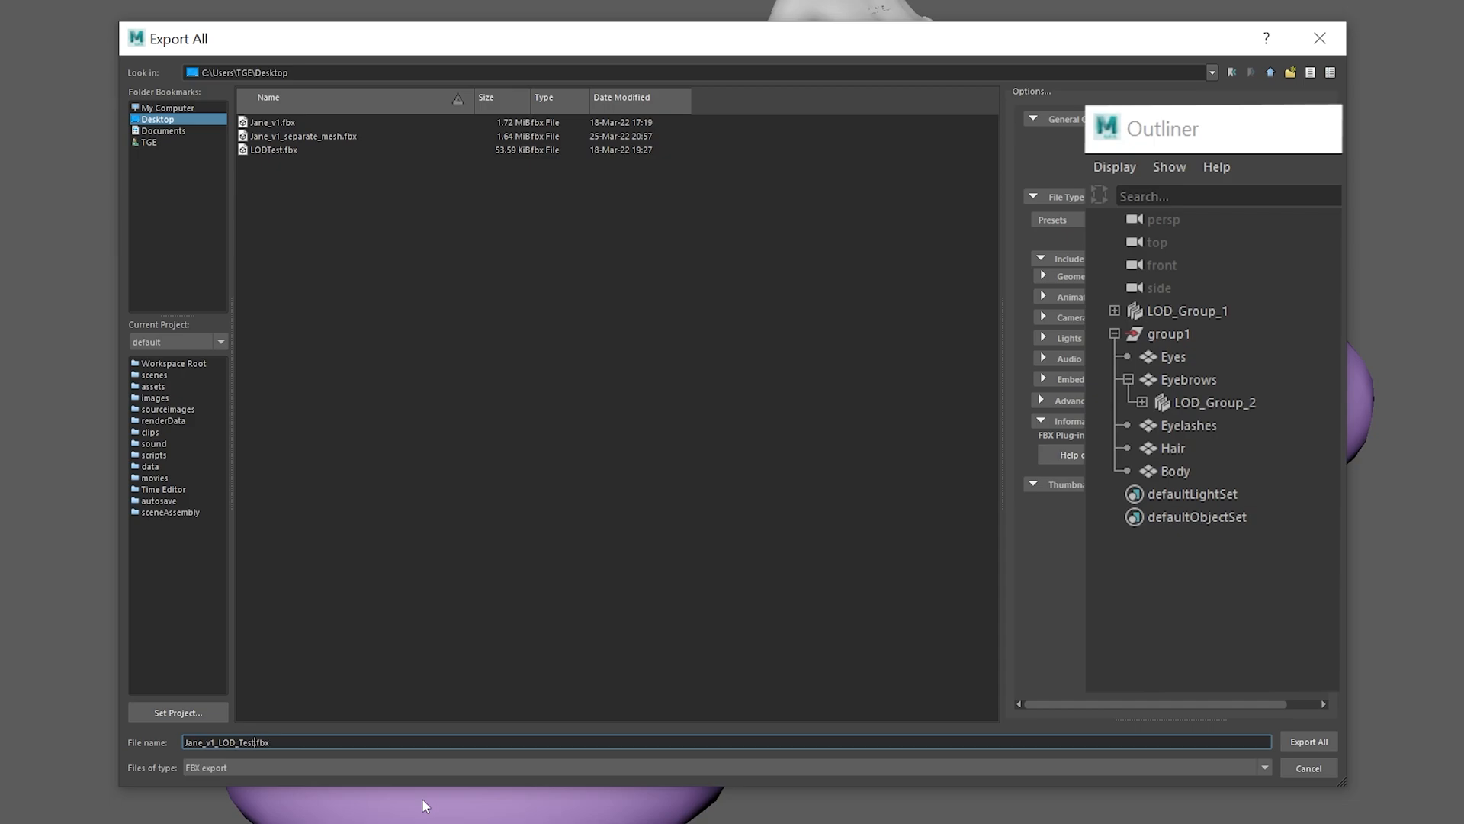
# Confirm Export All to write the LOD test scene out as FBX.
pyautogui.click(1309, 740)
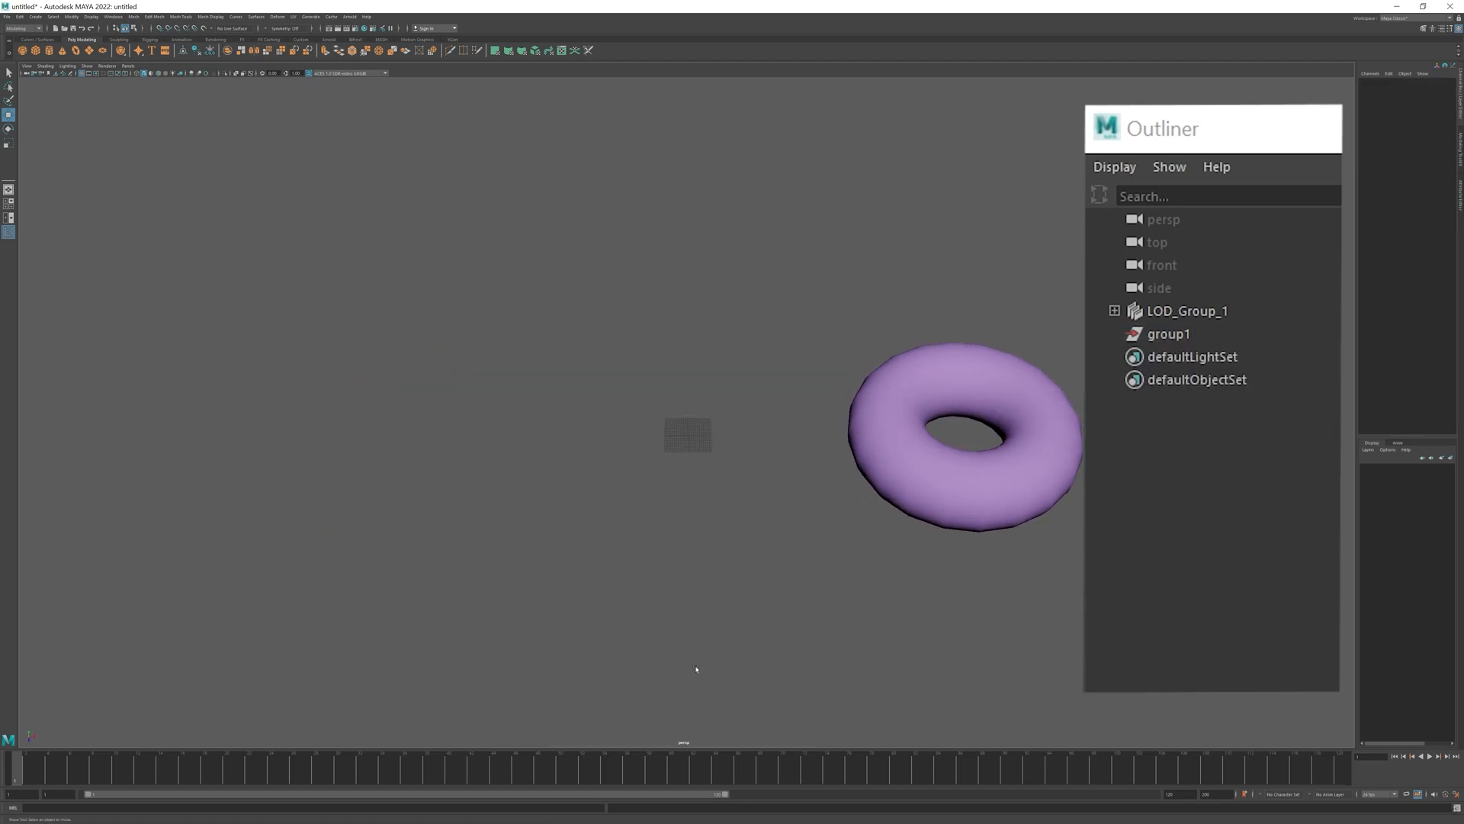
# Nest pTorus2 under pCube2 and pCube2 under pSphere2, then select group1 for removal.
pyautogui.click(1113, 310)
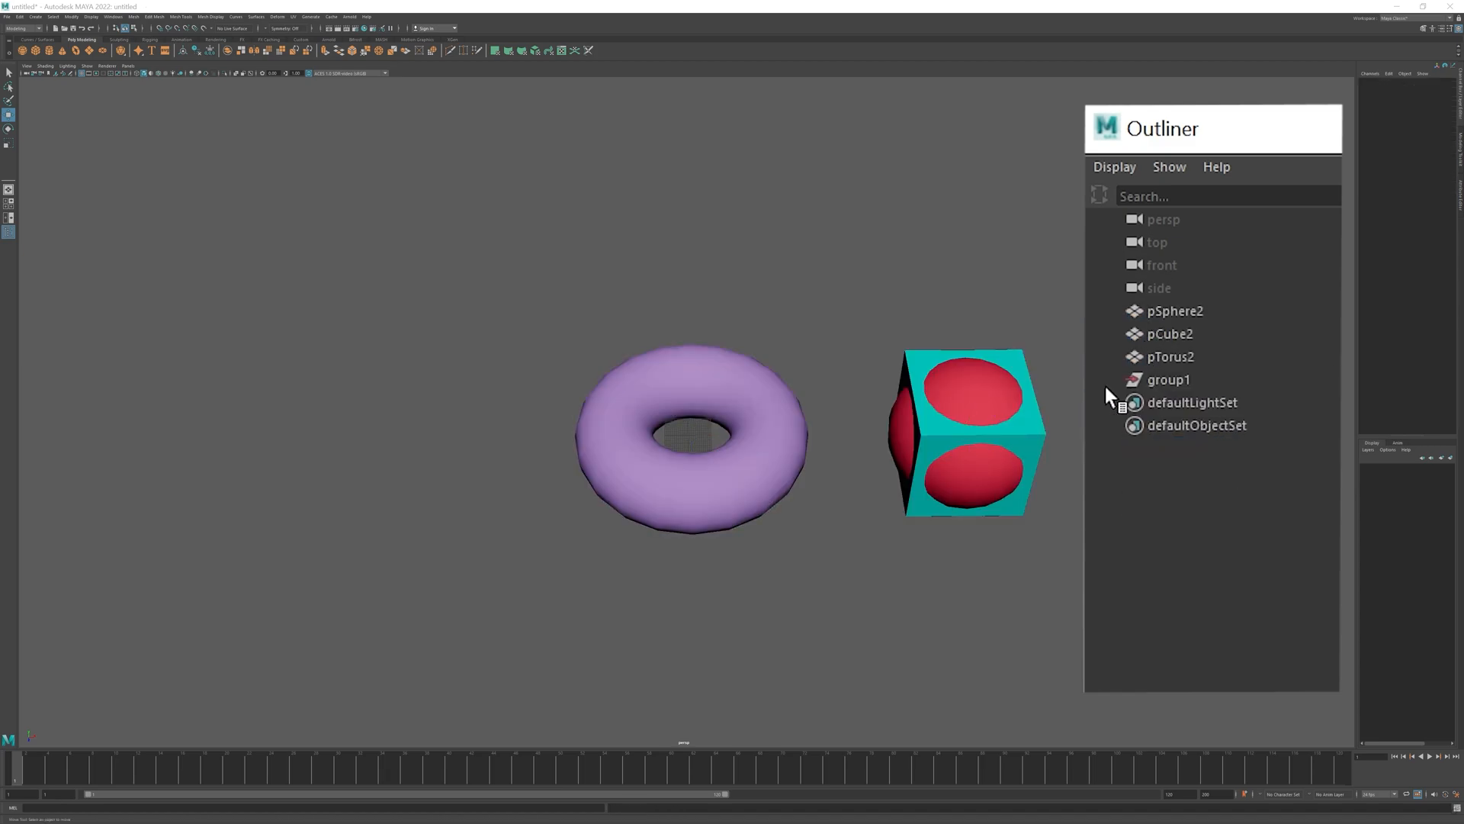
pyautogui.click(1174, 311)
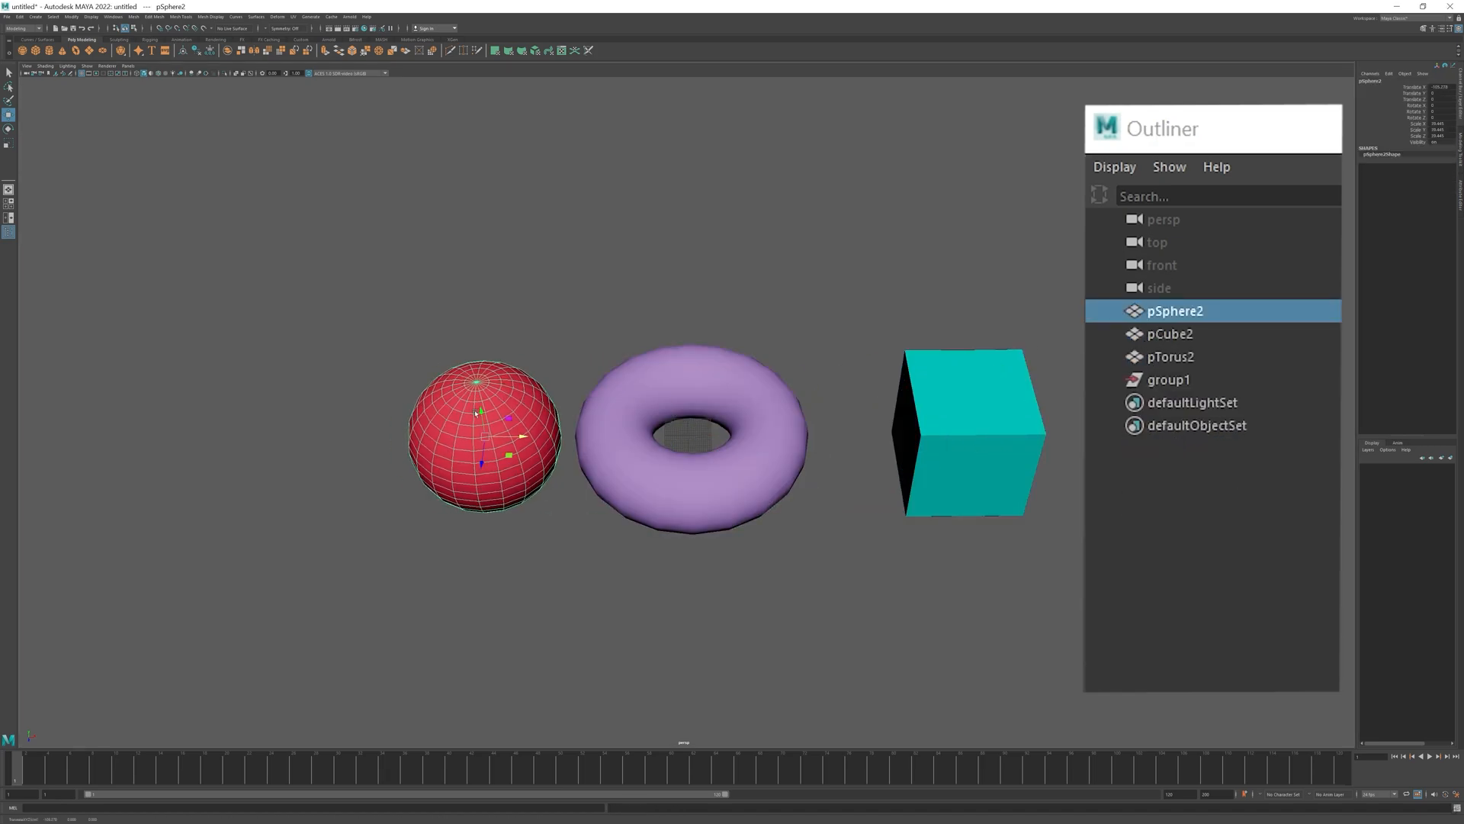
pyautogui.click(1169, 334)
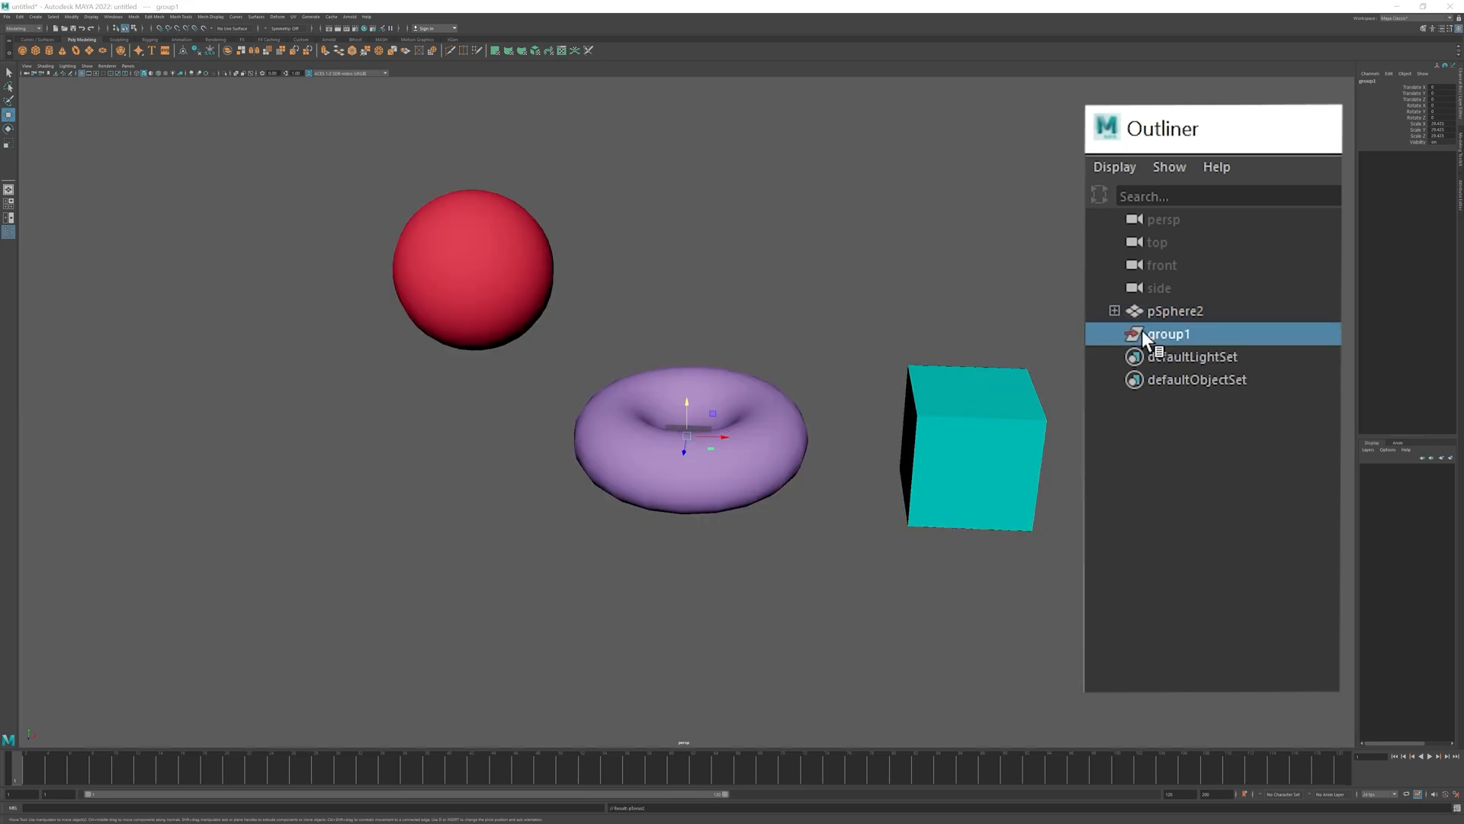
pyautogui.click(1113, 310)
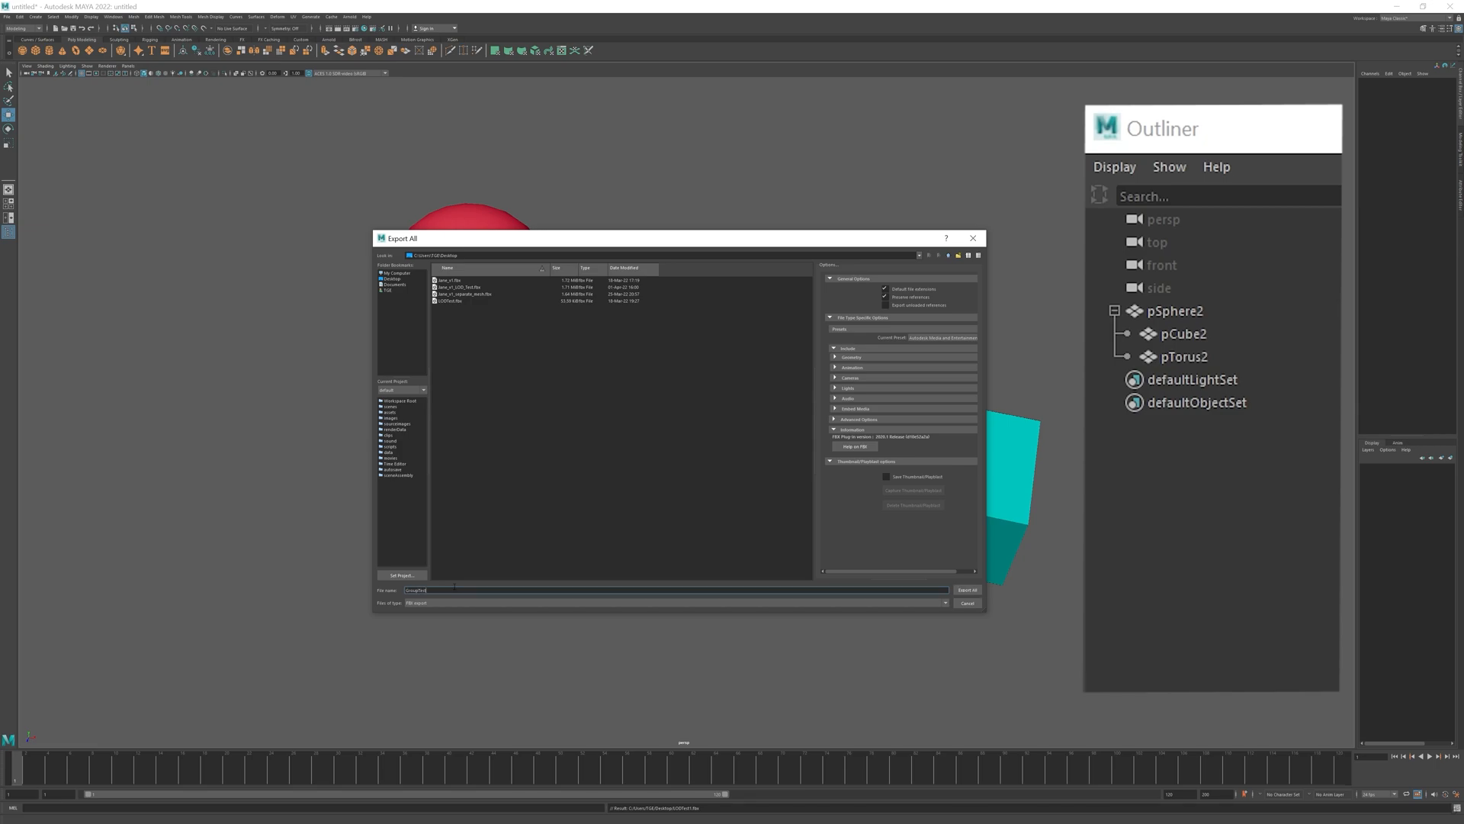
# Export GroupTest.fbx and import it into Primal Editor as a grouptest asset.
pyautogui.click(968, 589)
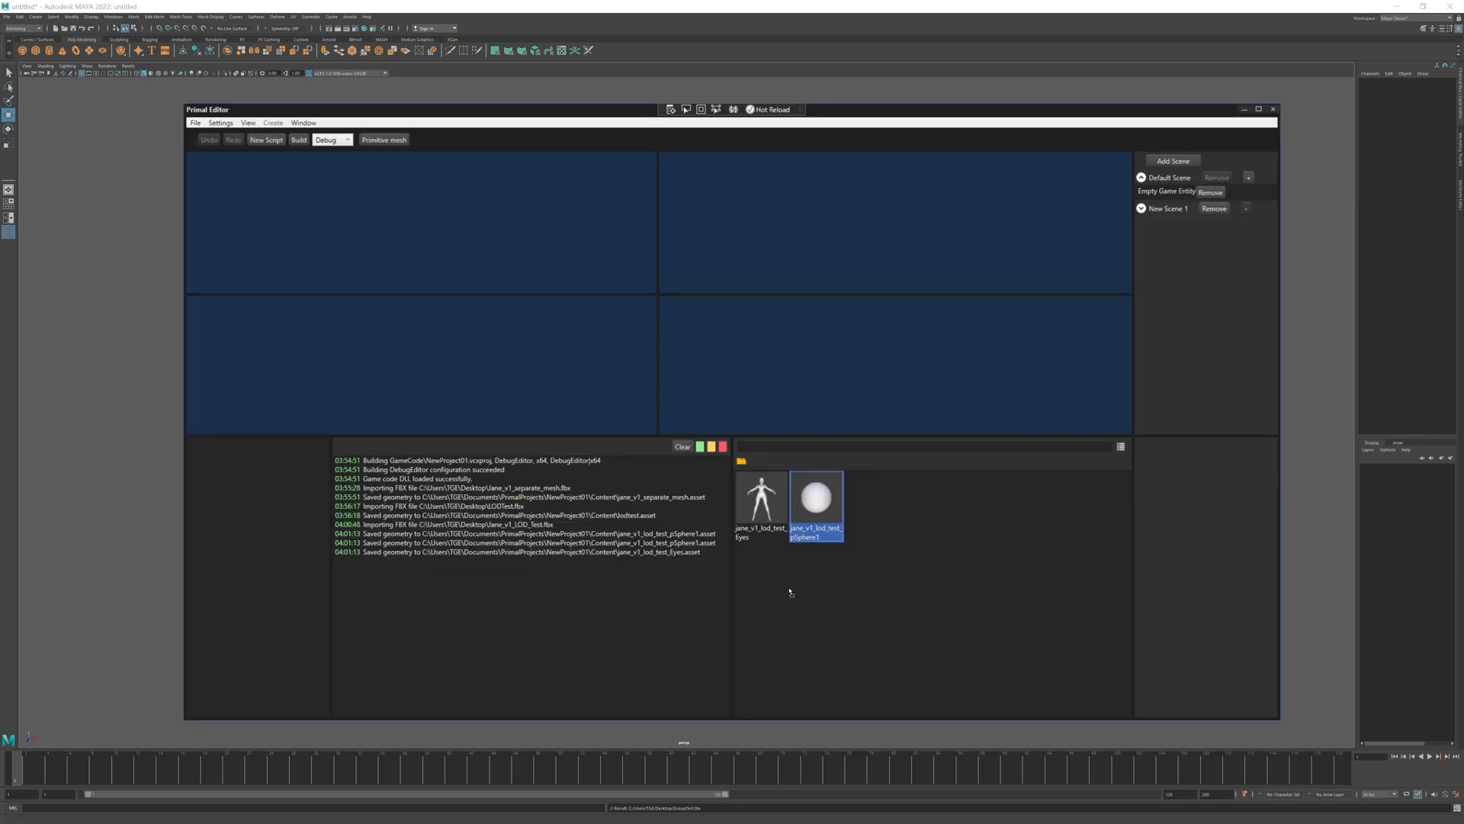
pyautogui.doubleClick(815, 488)
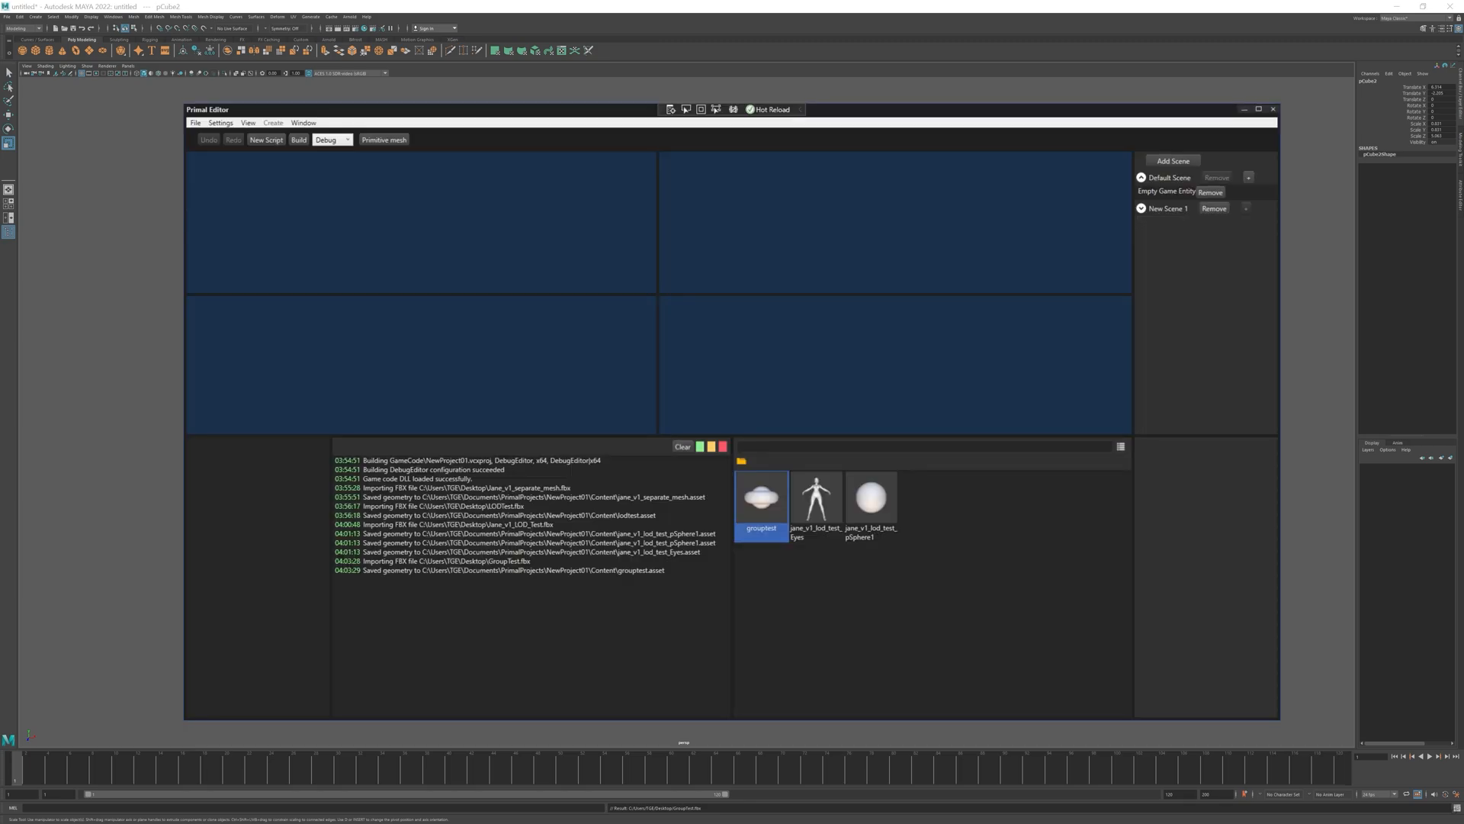
# Stretch pCube2 into a tall box, re-export GroupTest.fbx and reimport it.
pyautogui.doubleClick(761, 494)
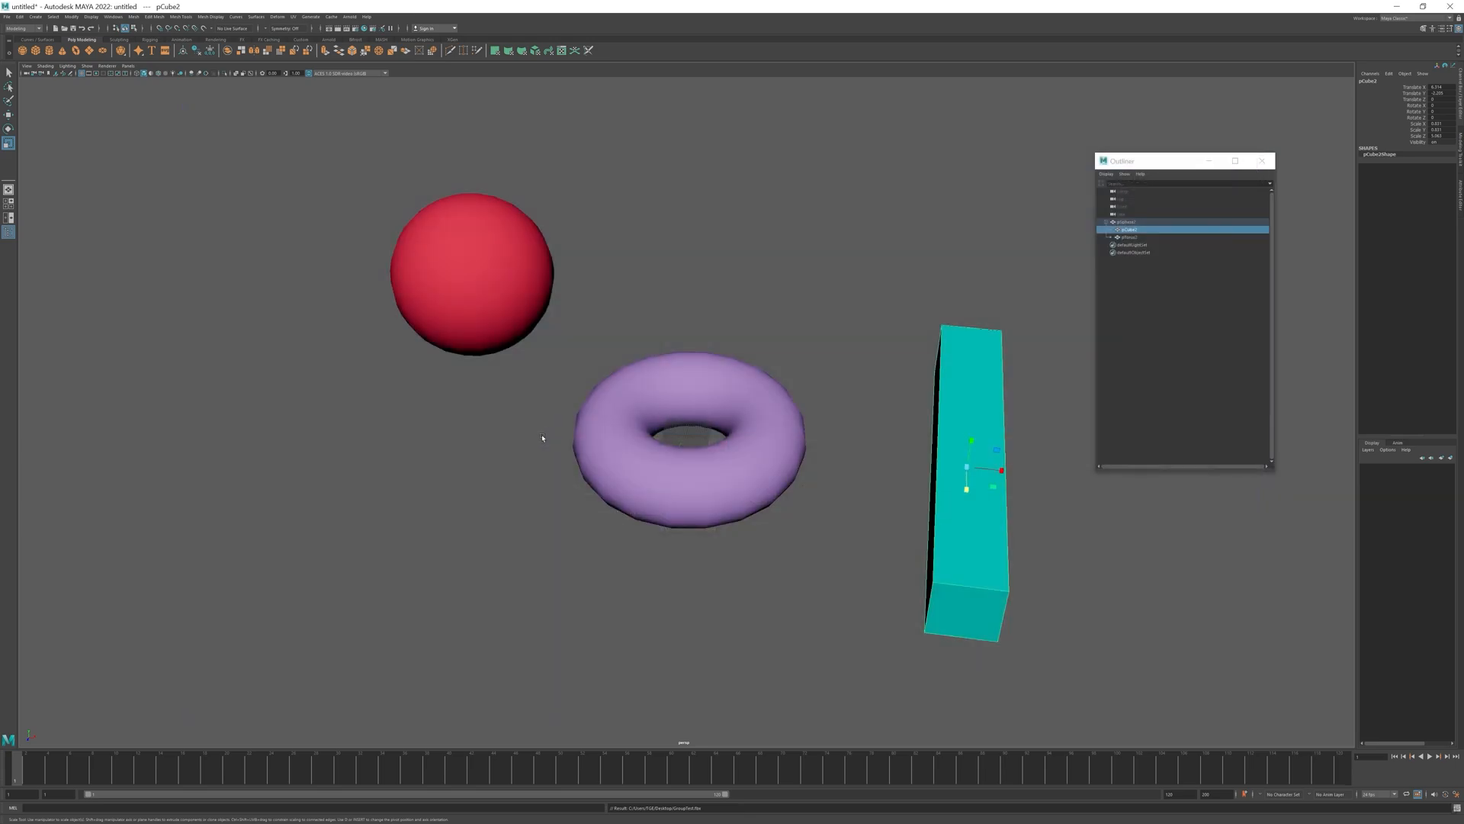
pyautogui.click(857, 567)
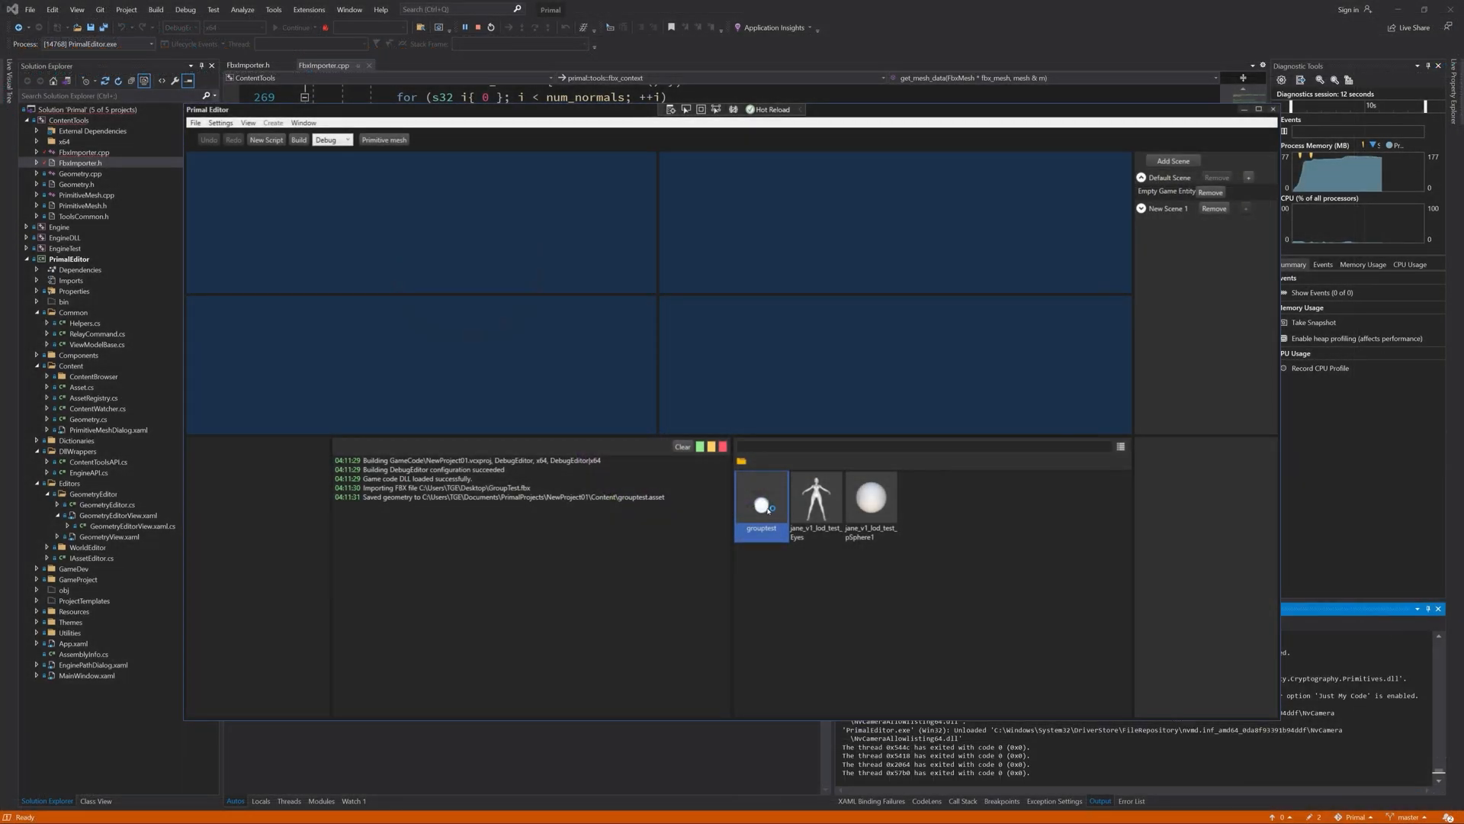
# Open the grouptest asset in the Geometry Editor showing sphere, torus and tall box.
pyautogui.doubleClick(760, 503)
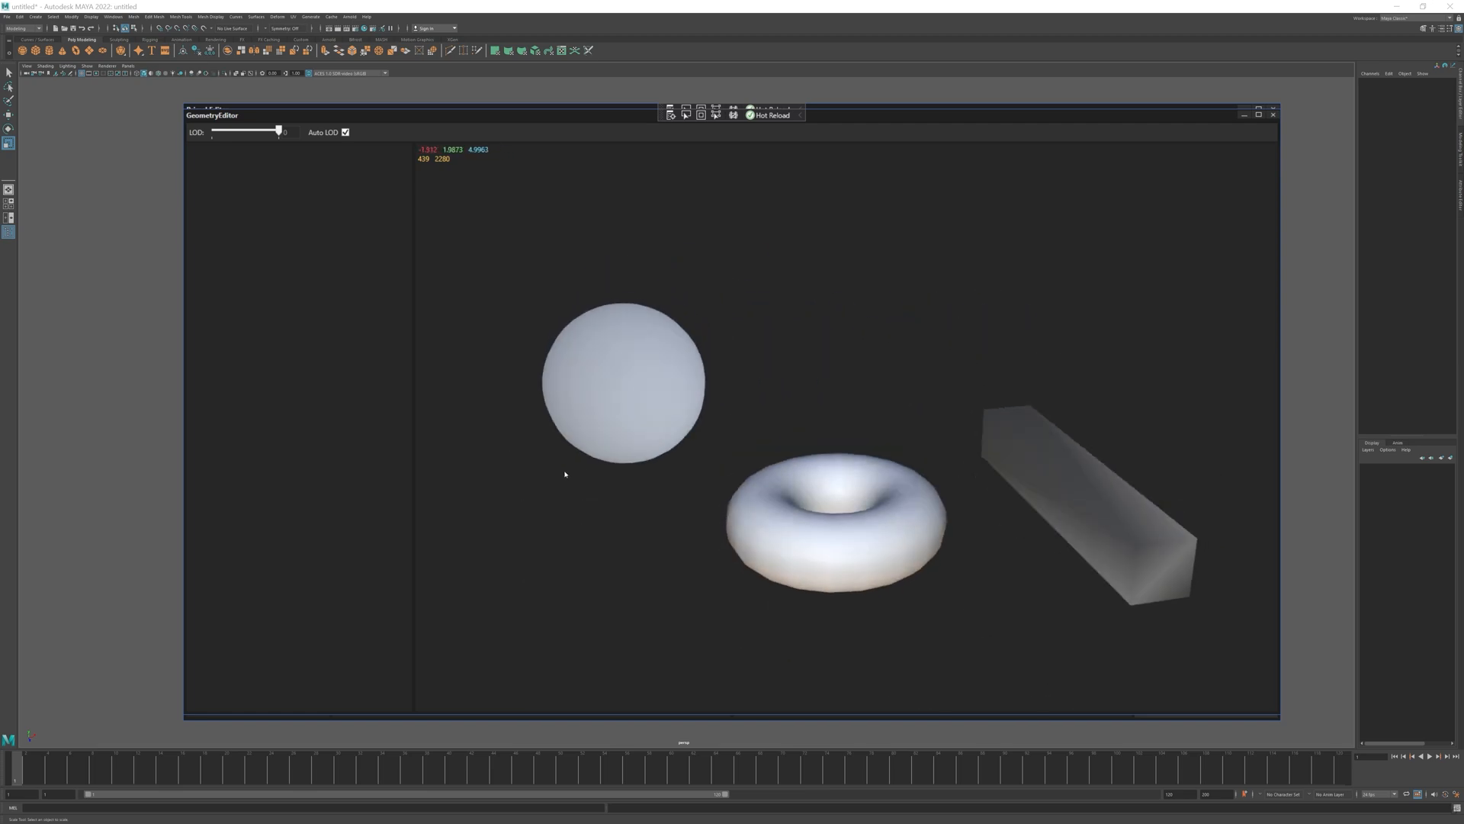
pyautogui.moveTo(1274, 100)
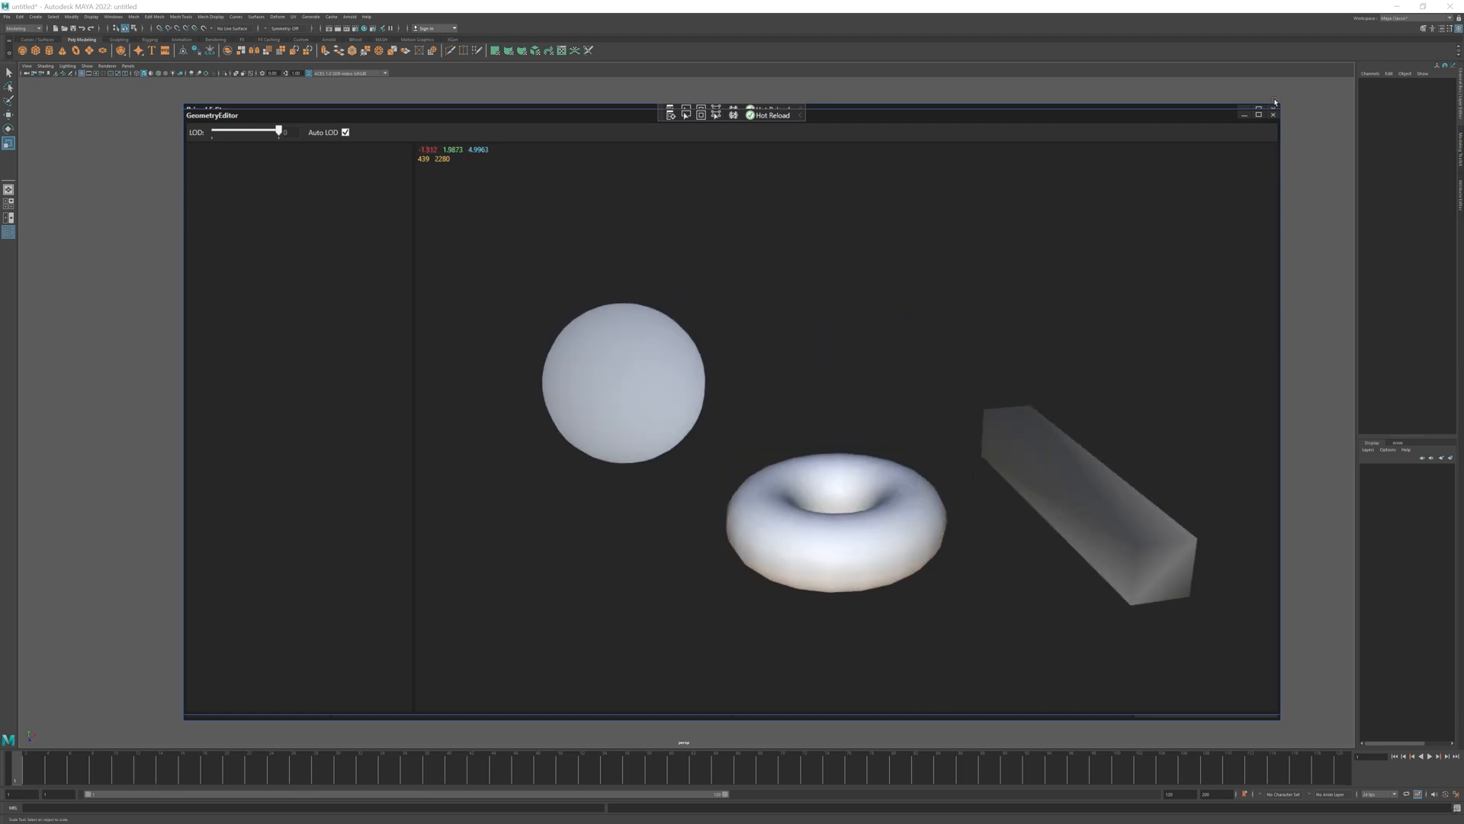